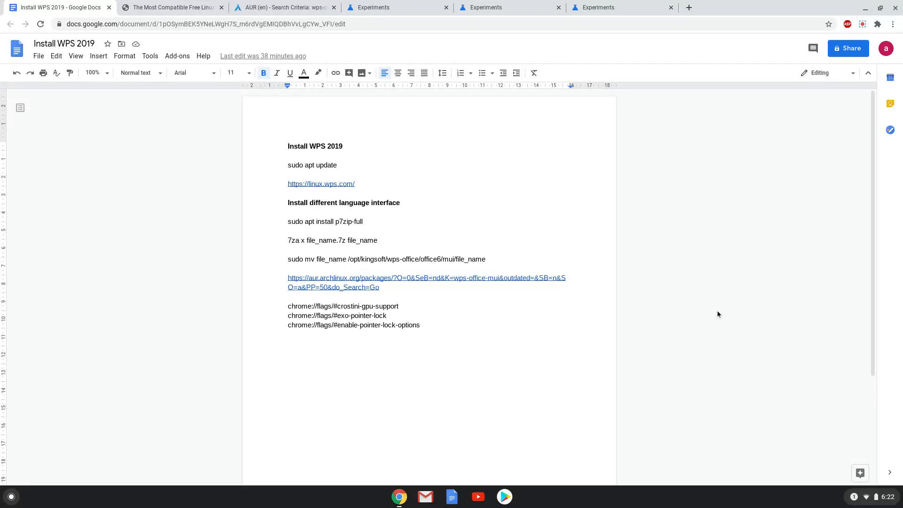
- Set the Crostini GPU Support flag to Disabled
left_click(289, 145)
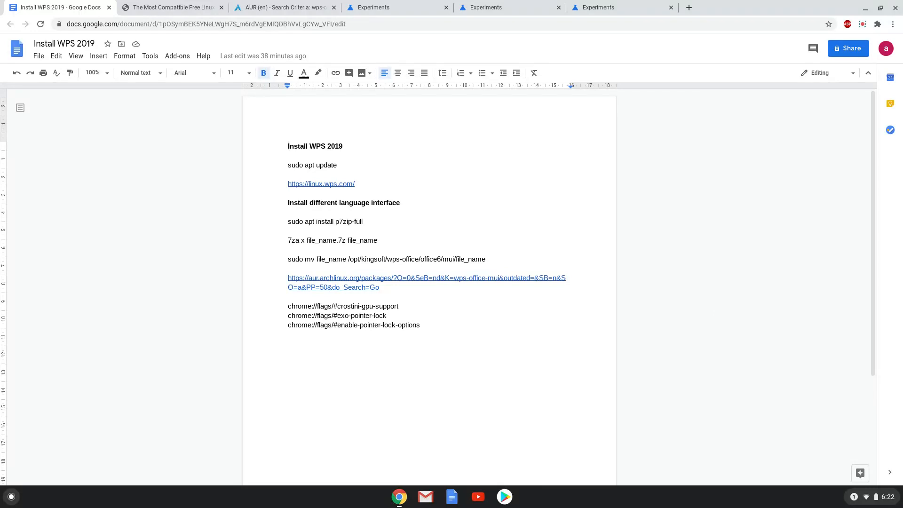
mouse_move(553, 182)
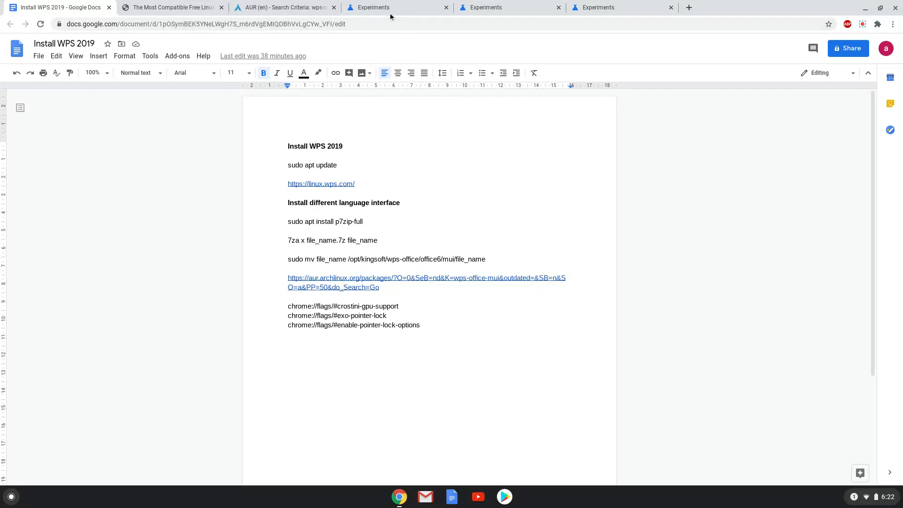
left_click(396, 7)
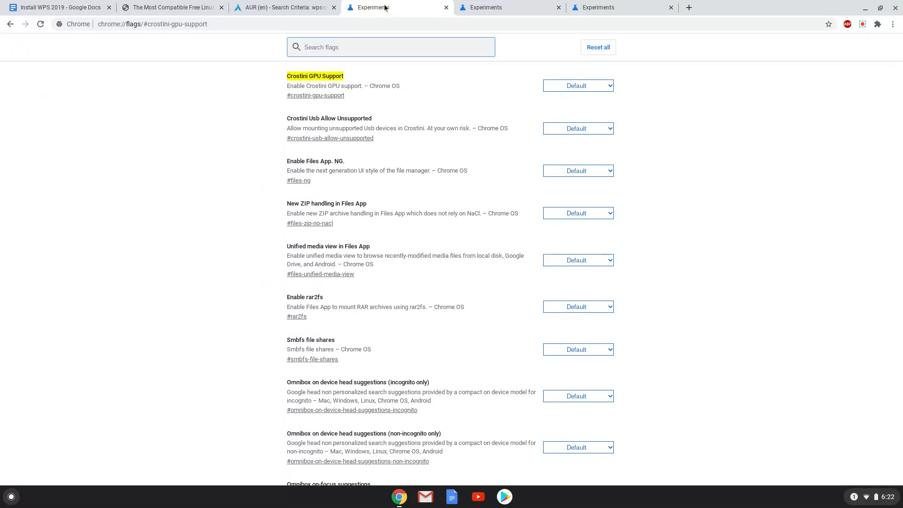
left_click(578, 85)
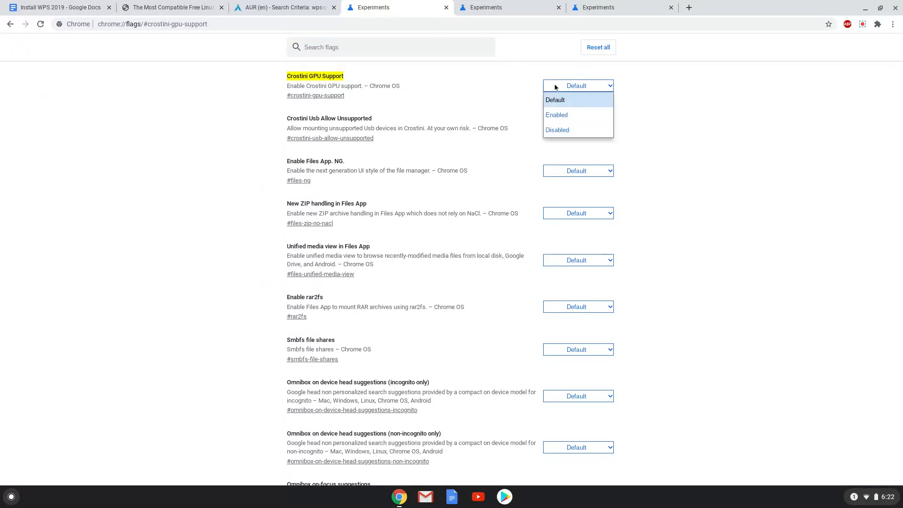
left_click(557, 130)
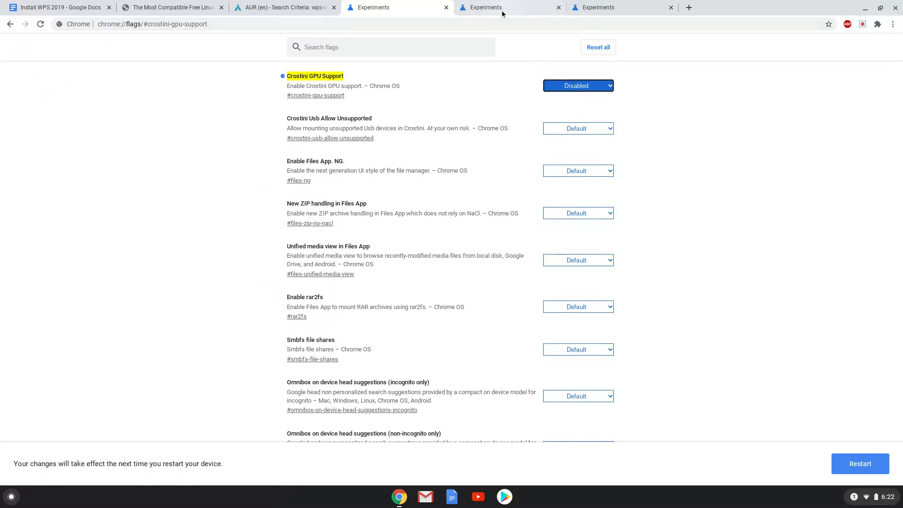
- Set the exo-pointer-lock and enable-pointer-lock-options flags to Enabled
left_click(509, 7)
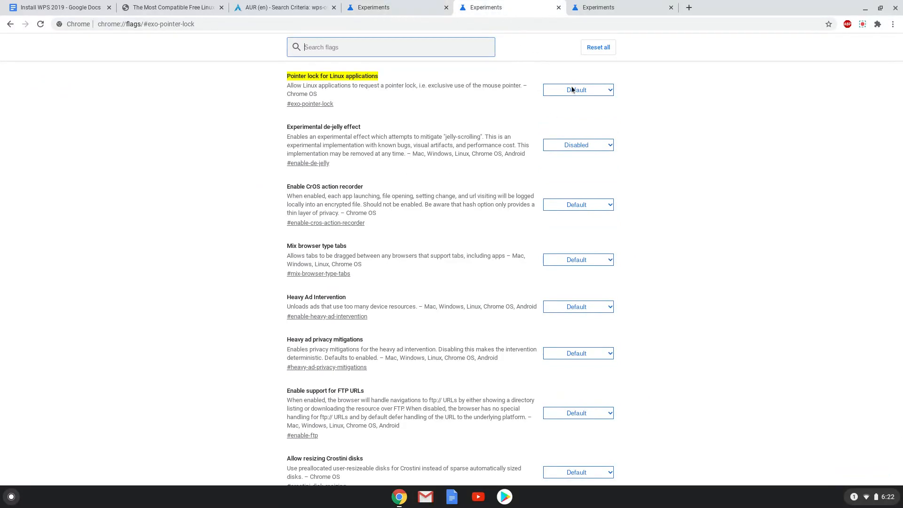
left_click(578, 89)
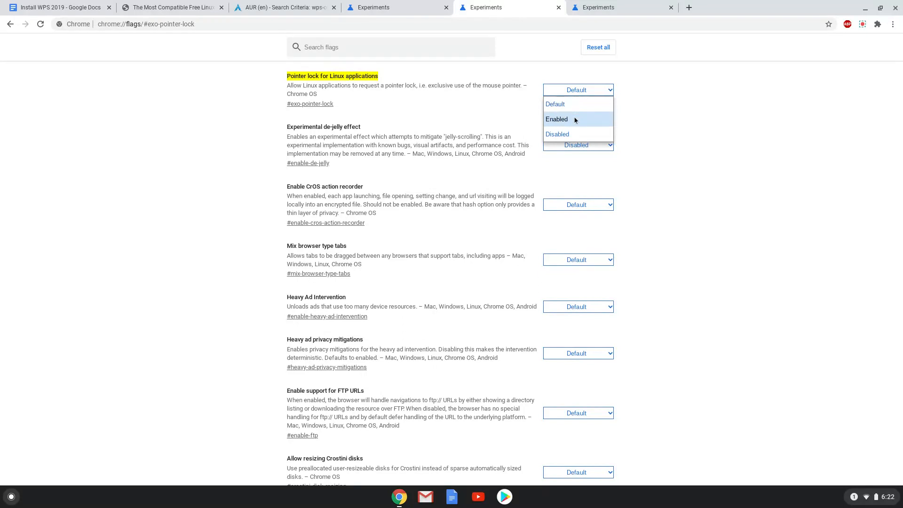
left_click(556, 119)
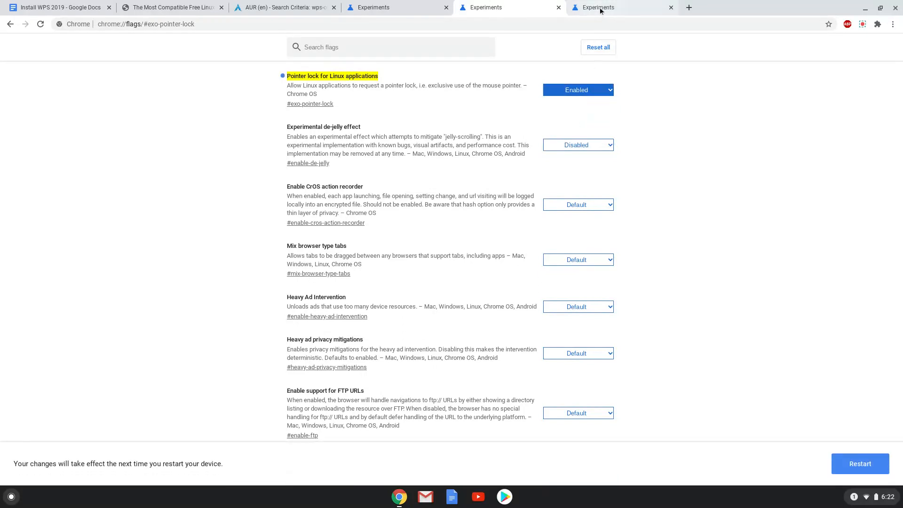
left_click(621, 7)
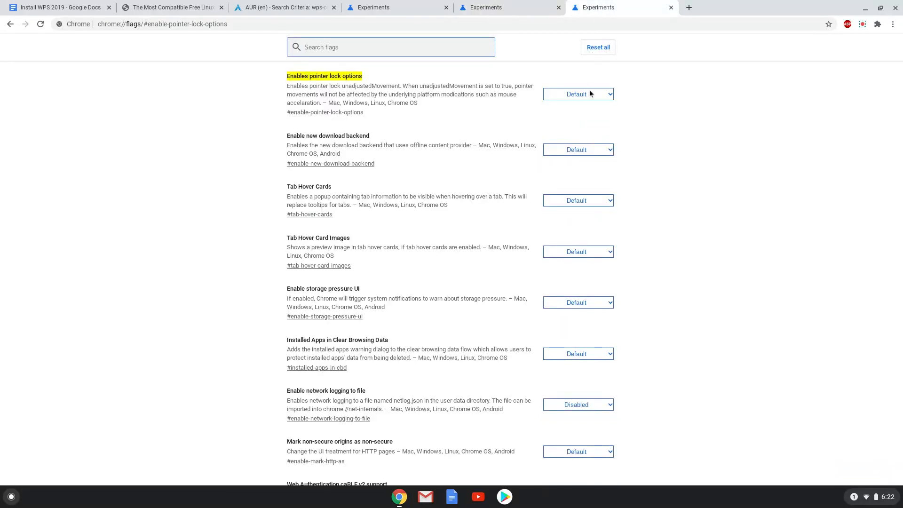
left_click(576, 94)
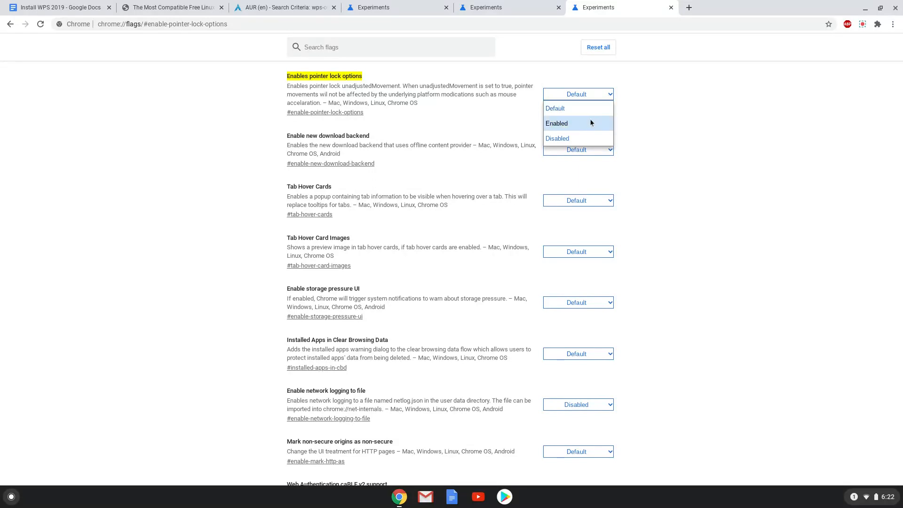
left_click(557, 124)
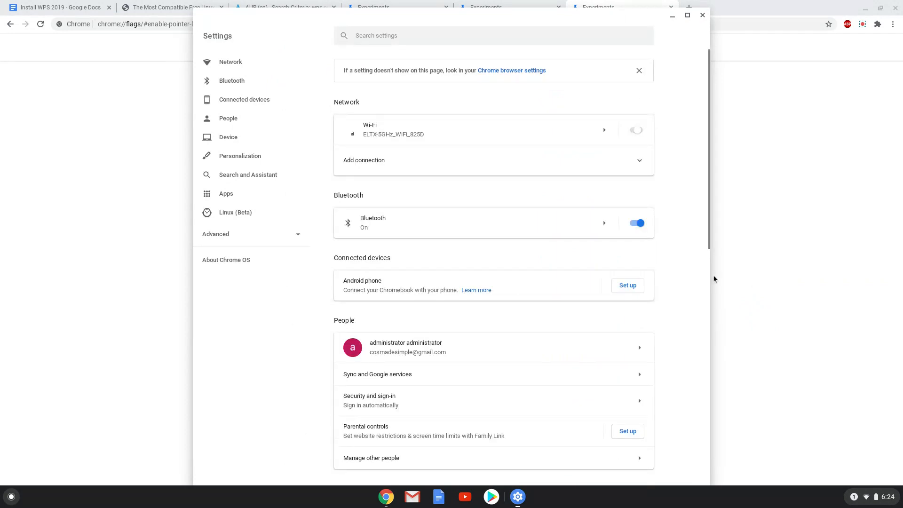
- Install Linux (Beta) with default username and disk size, then close Terminal and Settings
left_click(636, 130)
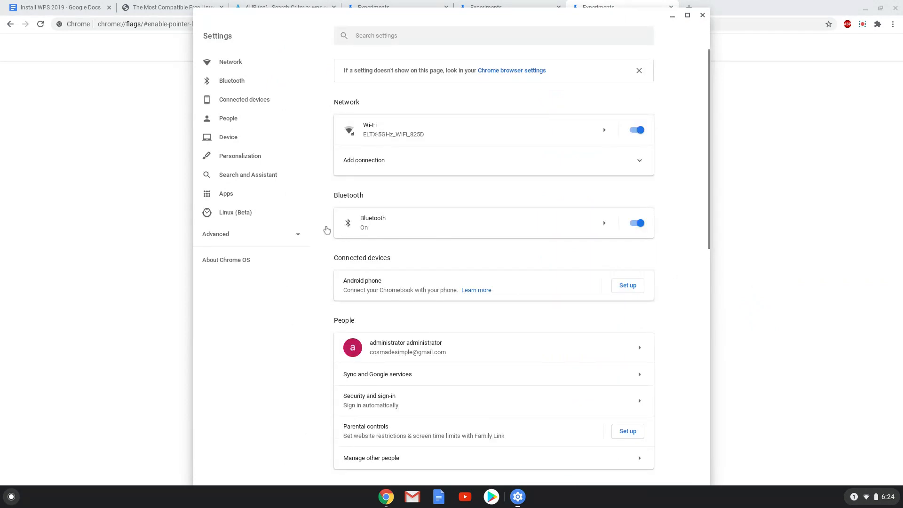
left_click(235, 212)
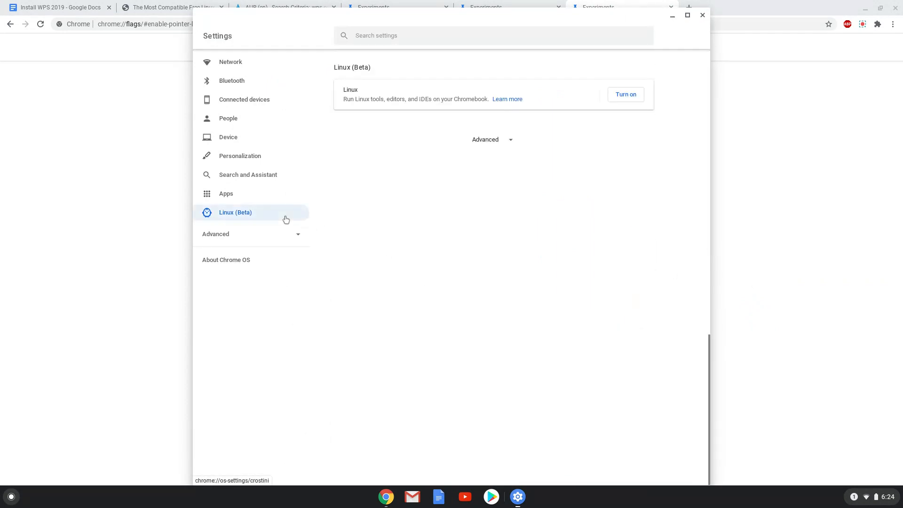
mouse_move(474, 151)
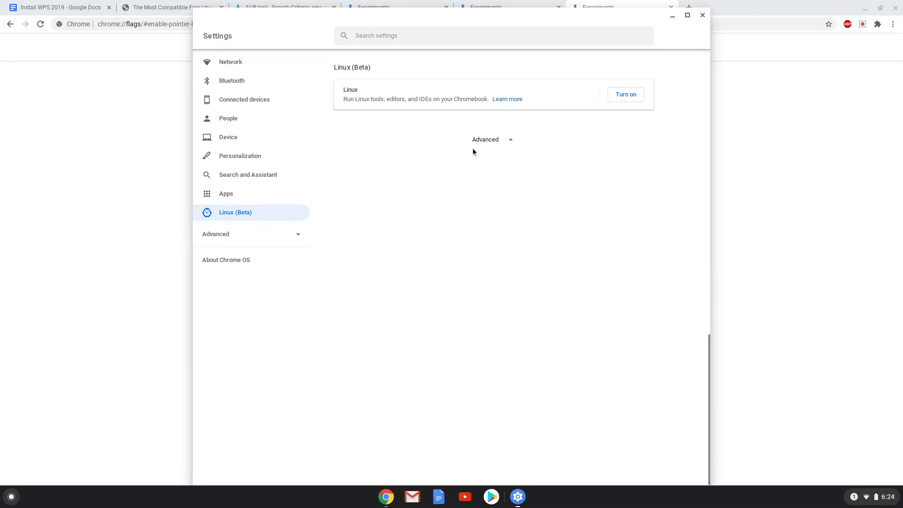
left_click(625, 94)
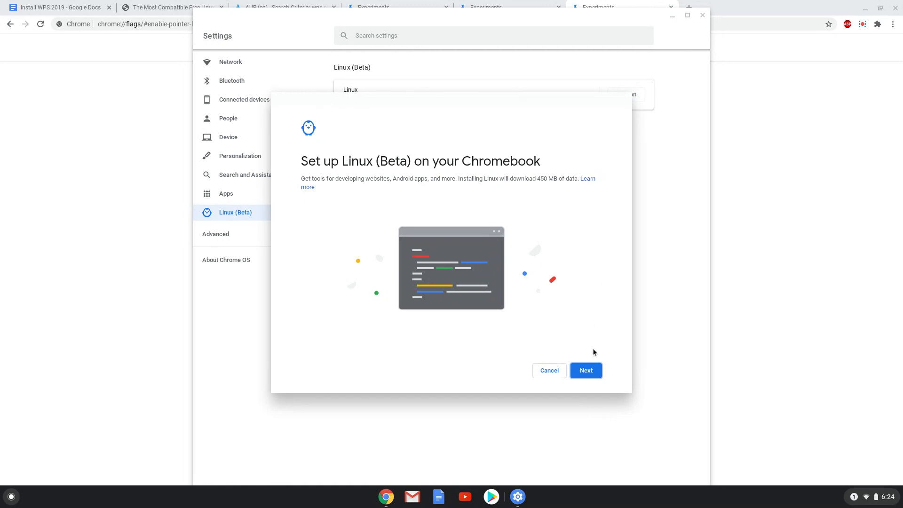
left_click(586, 370)
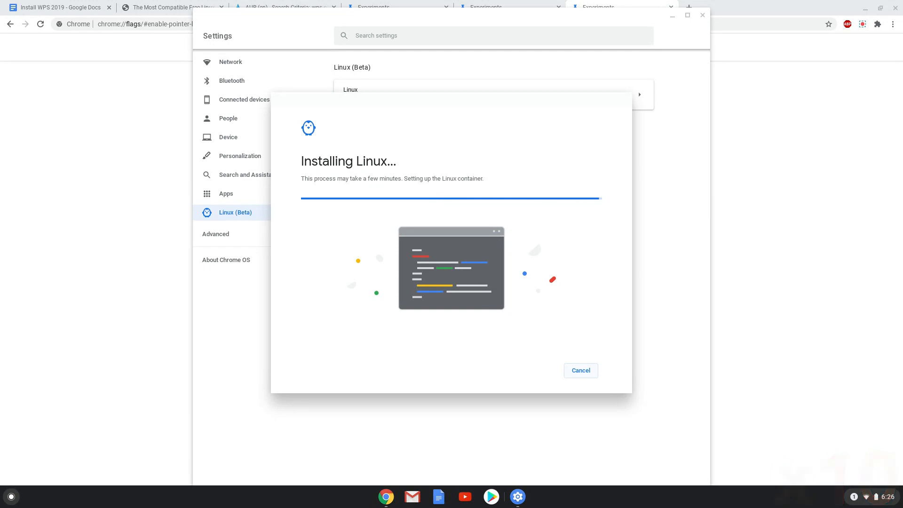
left_click(580, 370)
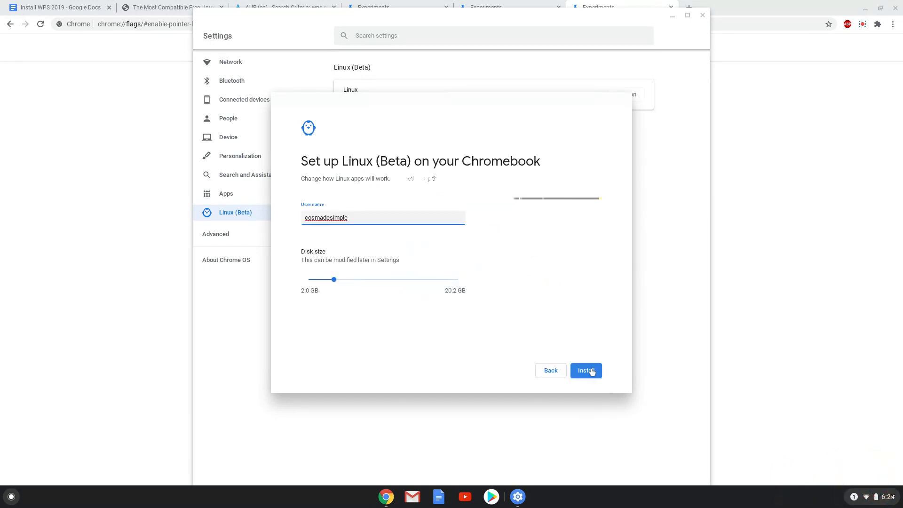
left_click(585, 370)
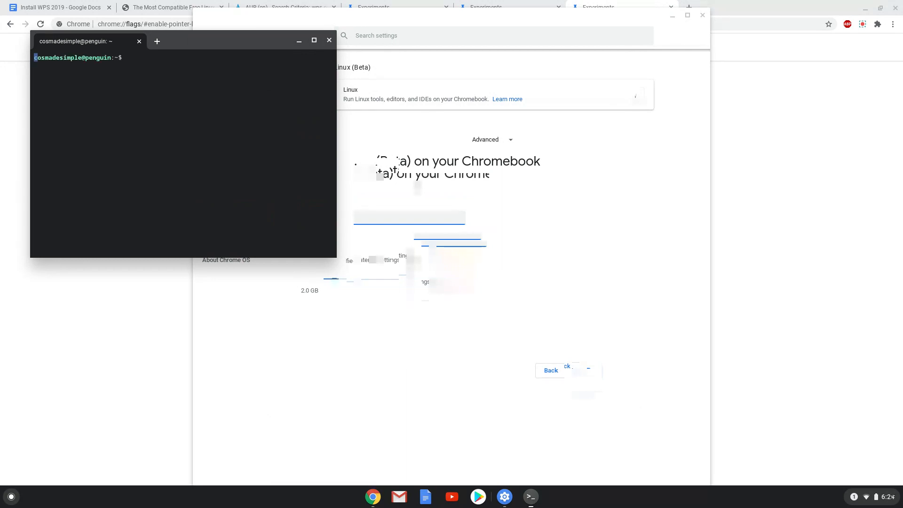
left_click(328, 40)
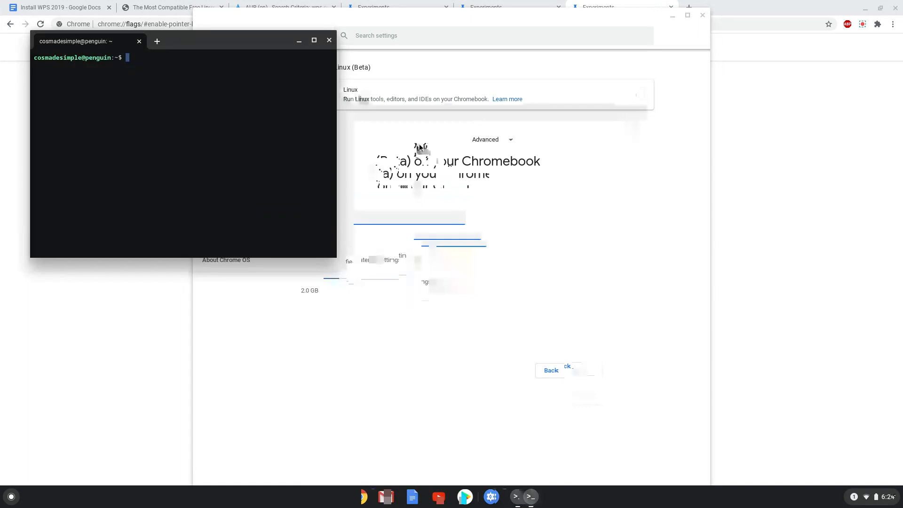
left_click(328, 41)
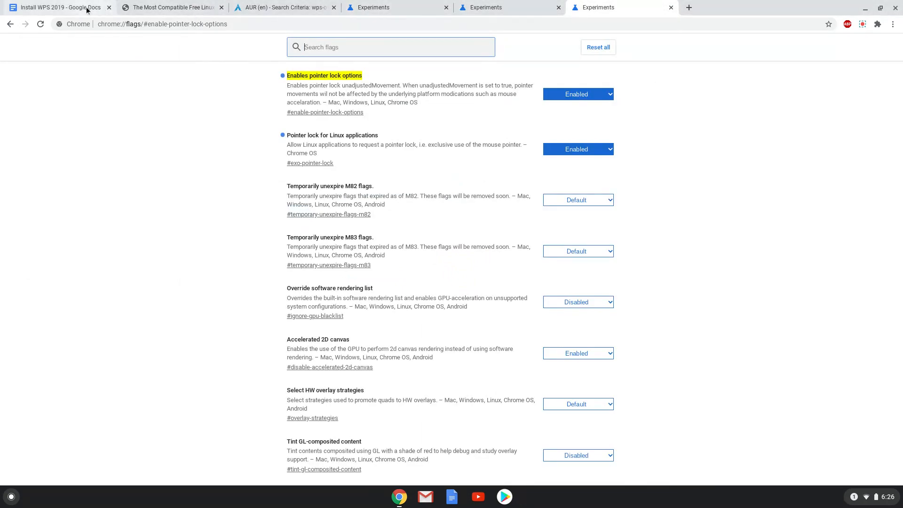
- Copy the 'sudo apt update' line from the Install WPS 2019 Google Doc
left_click(57, 7)
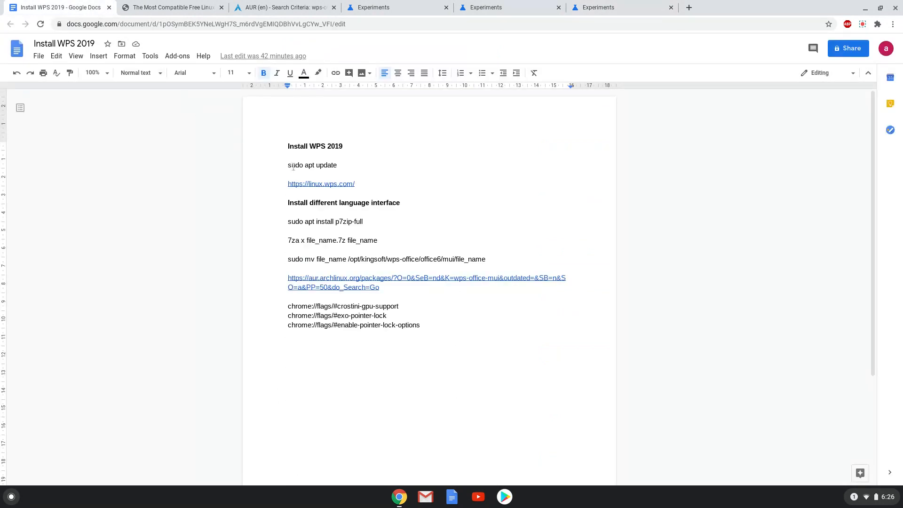
right_click(312, 165)
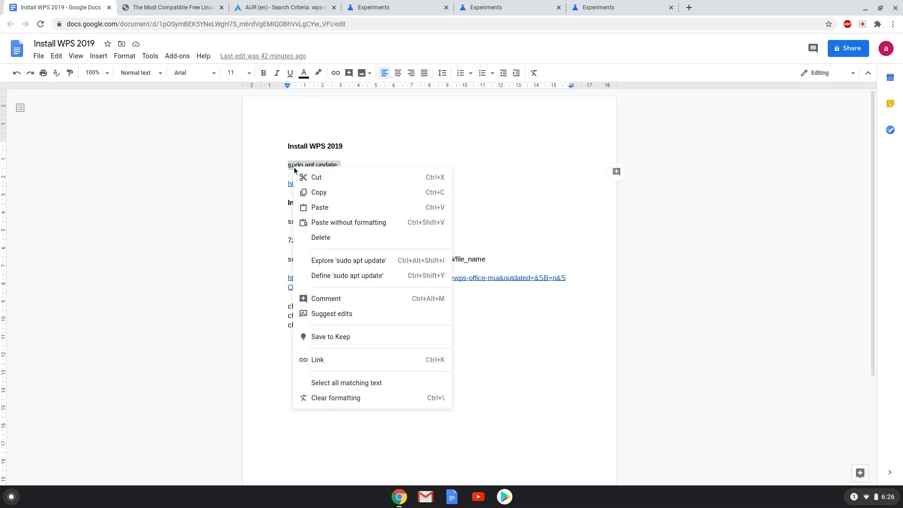
left_click(149, 387)
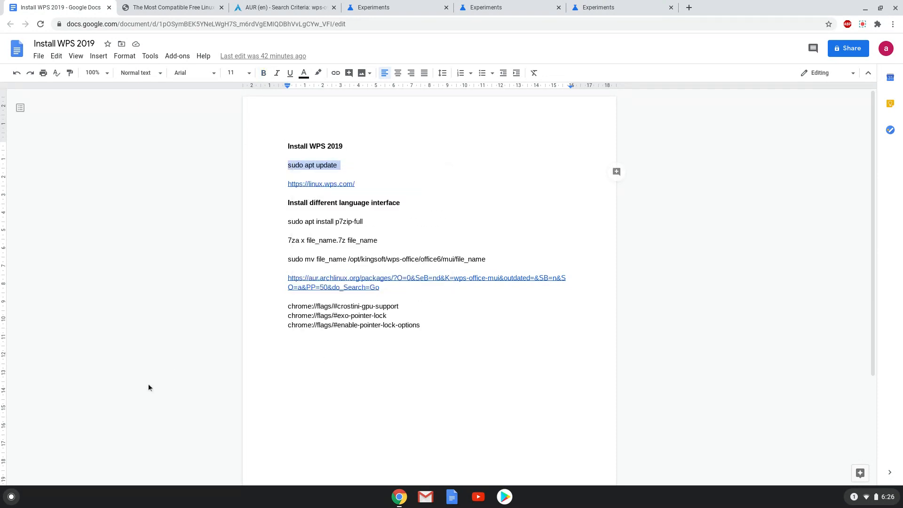
left_click(10, 497)
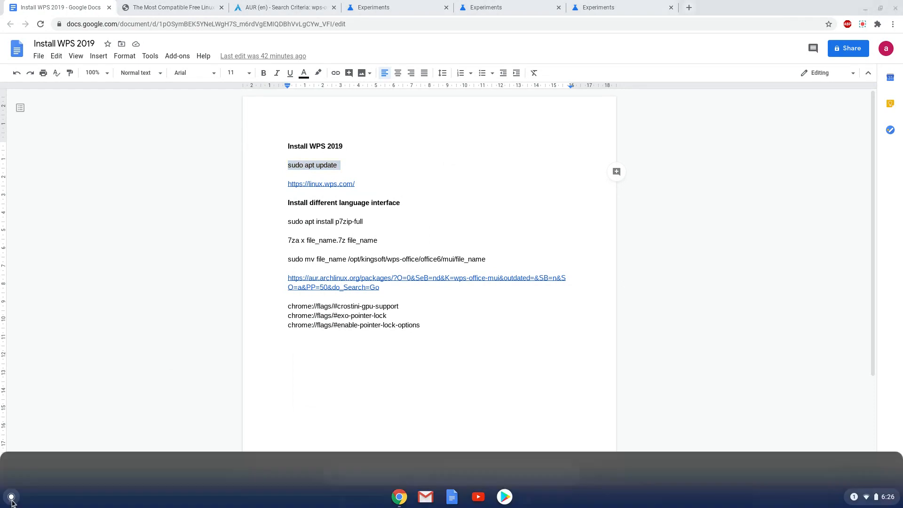
- Run sudo apt update in the Linux Terminal, then close it and confirm Leave
left_click(11, 496)
type("ter")
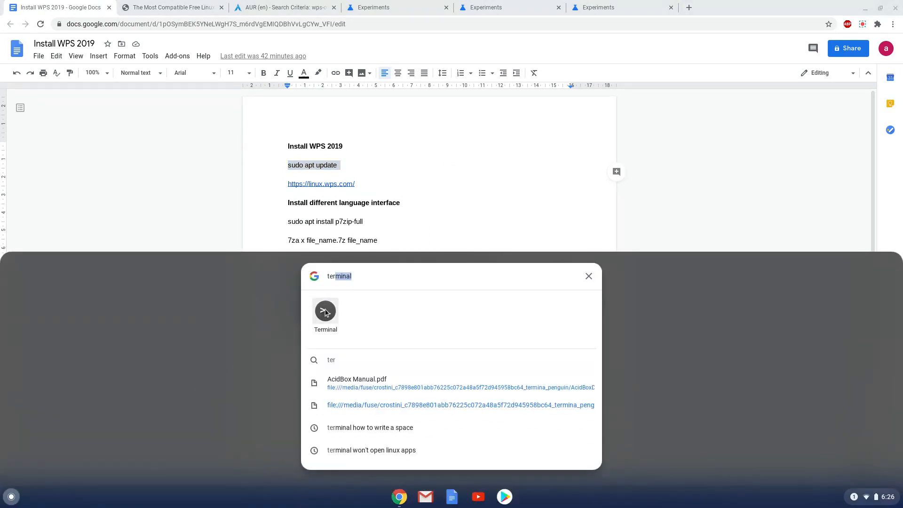
left_click(325, 310)
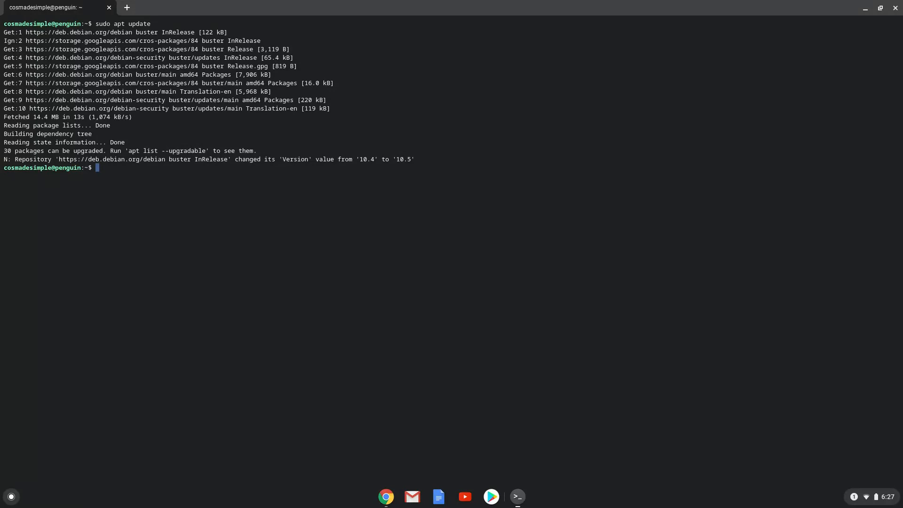
mouse_move(858, 8)
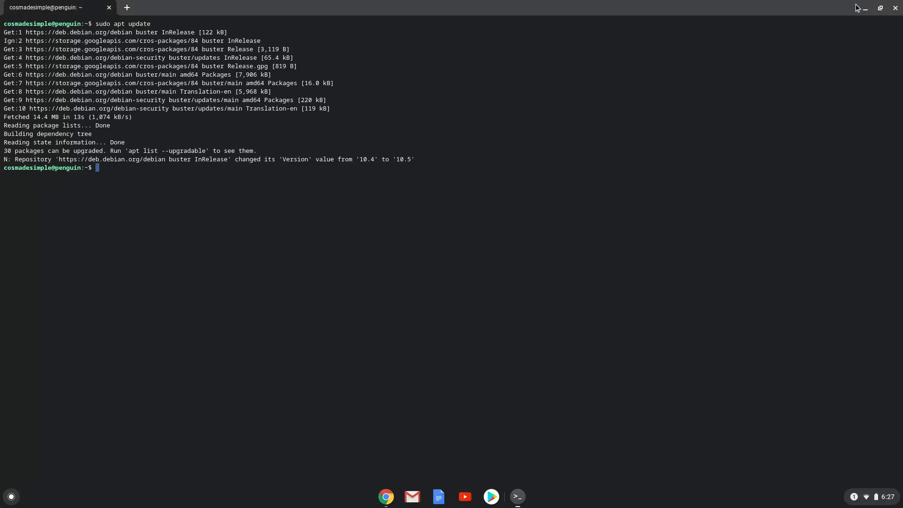
left_click(895, 8)
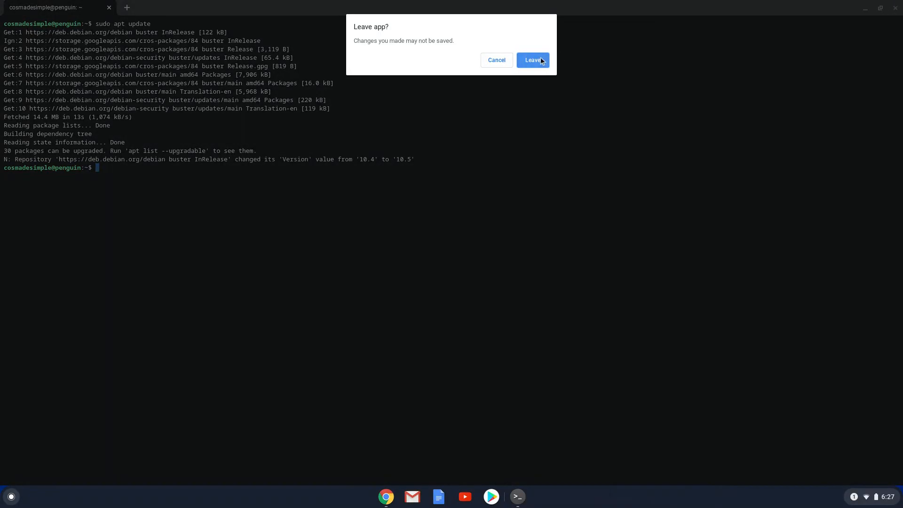
left_click(532, 59)
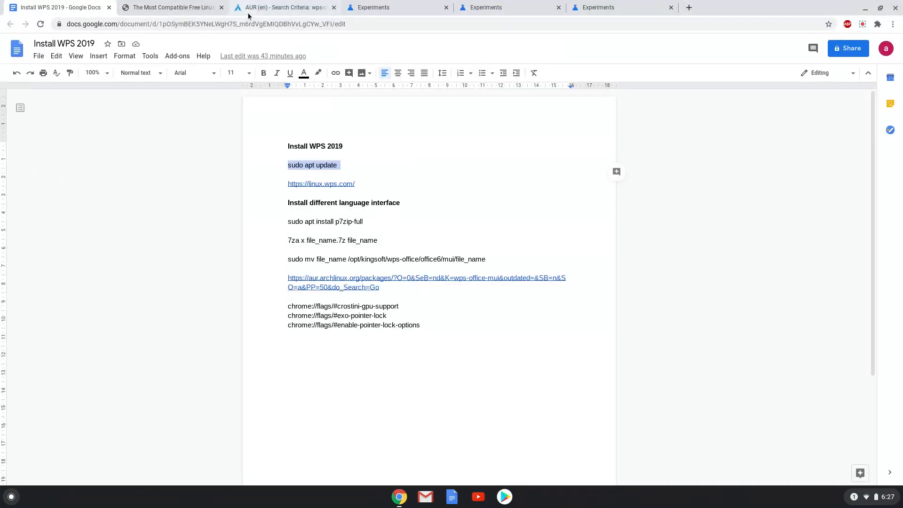
- Download the WPS Office Deb package for Linux 64 and show it in its folder
left_click(170, 7)
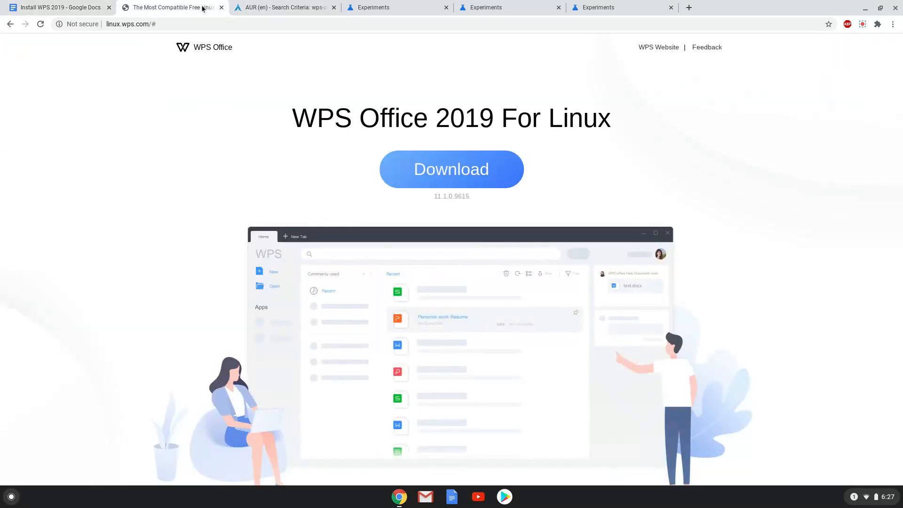
left_click(451, 168)
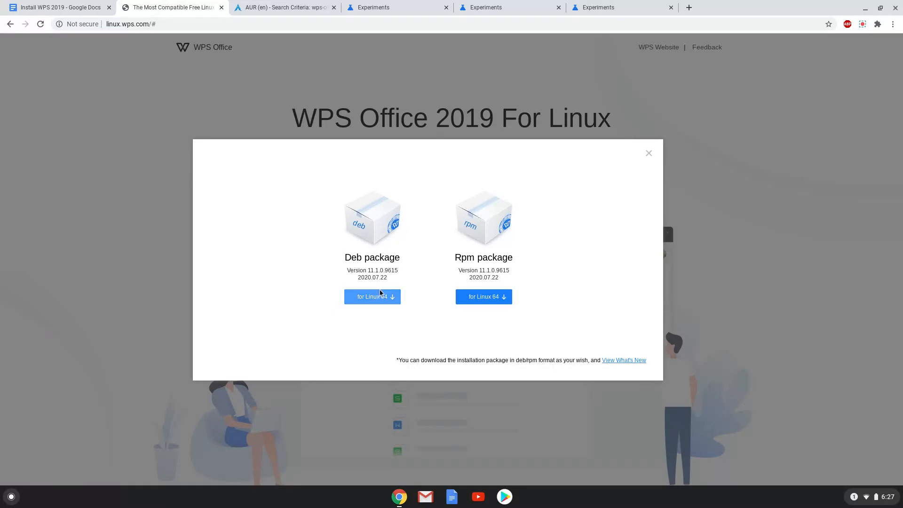
left_click(372, 297)
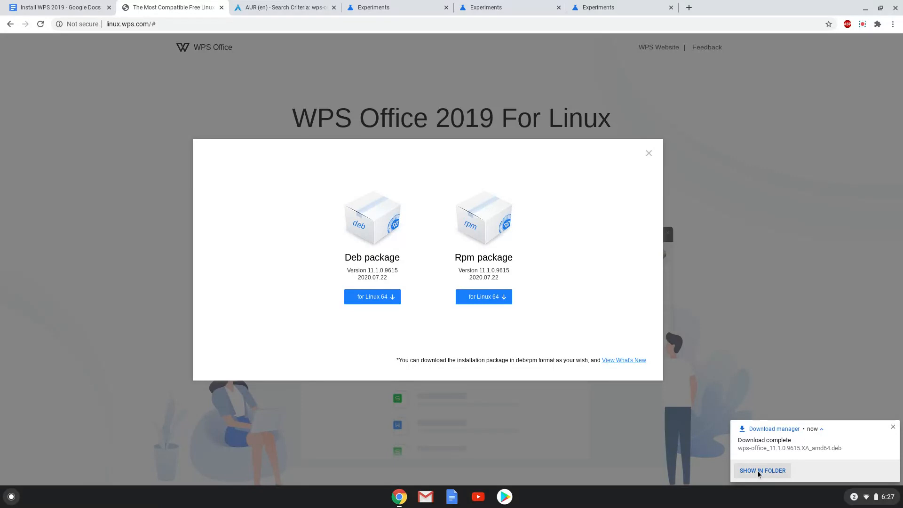
left_click(762, 470)
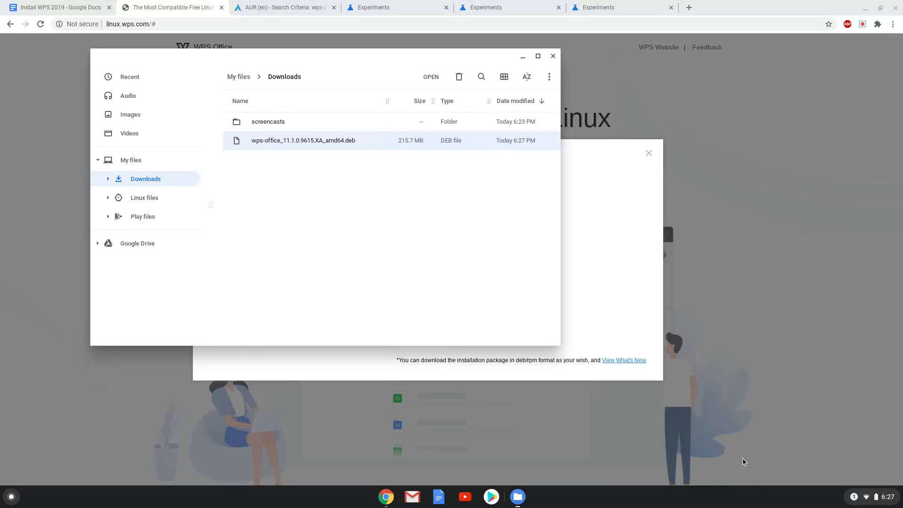
mouse_move(363, 195)
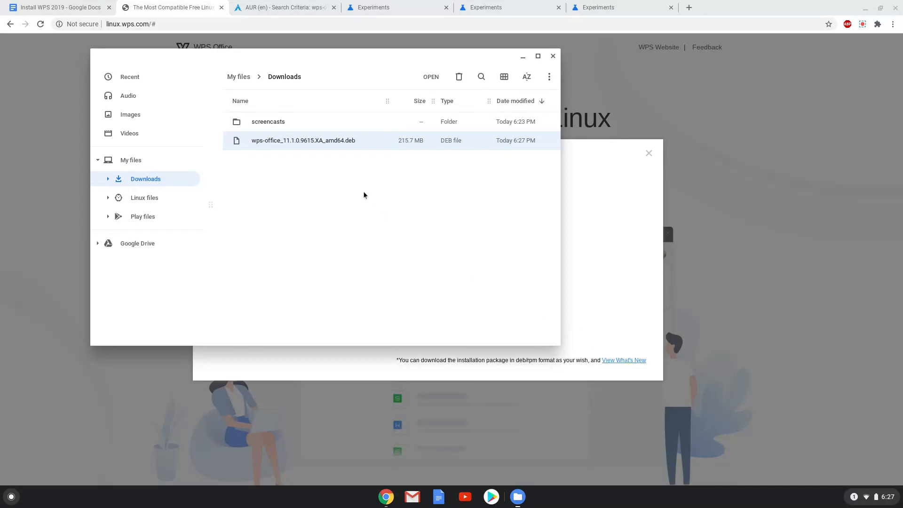
- Install the wps-office .deb with Linux (Beta) and dismiss the completion dialog
right_click(303, 140)
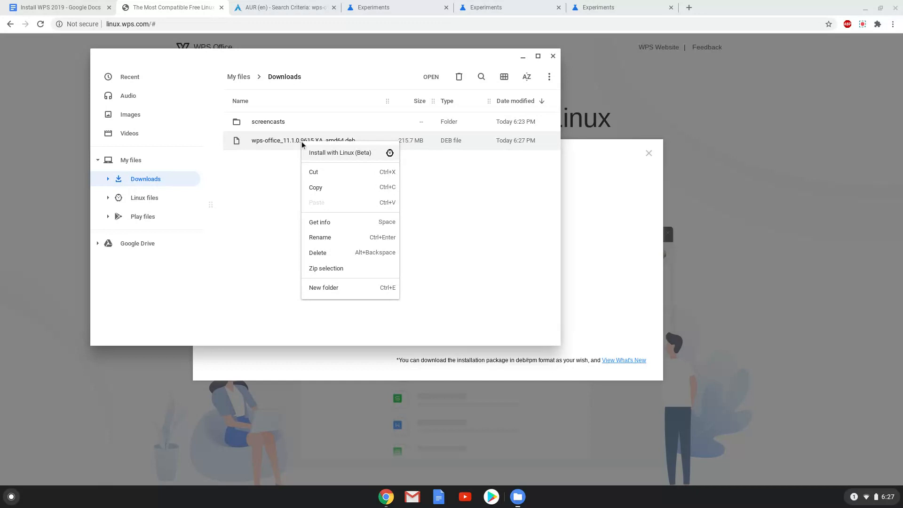
left_click(340, 152)
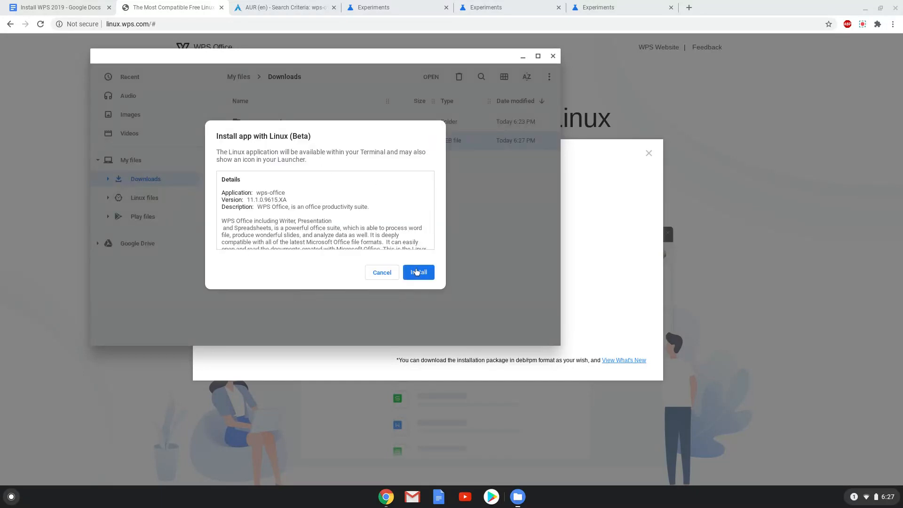
left_click(418, 272)
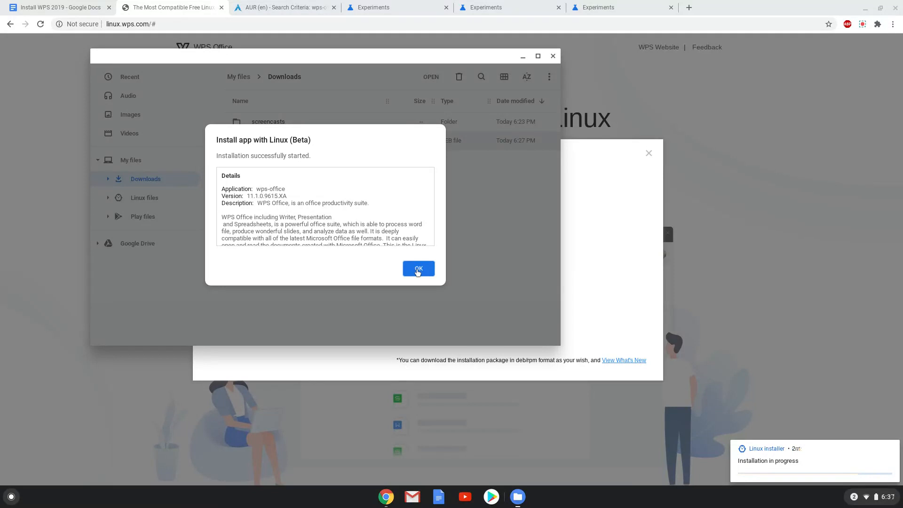
left_click(865, 496)
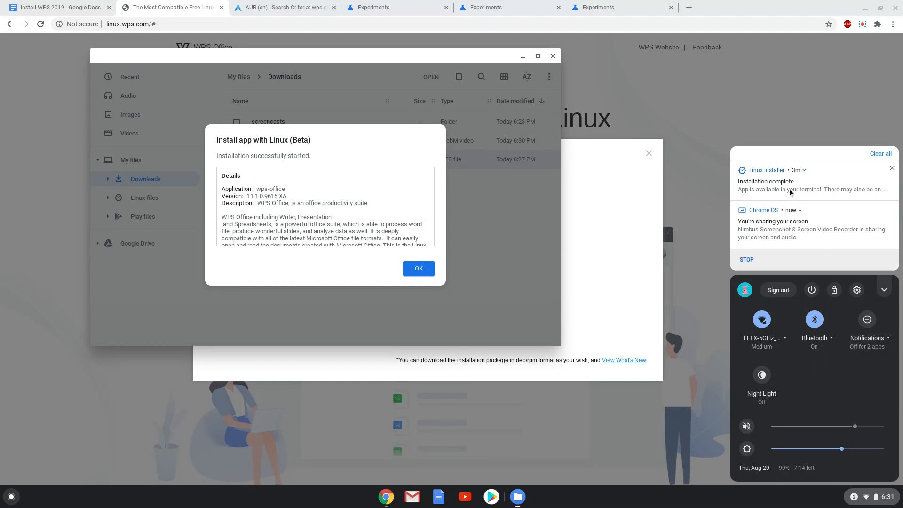
left_click(419, 269)
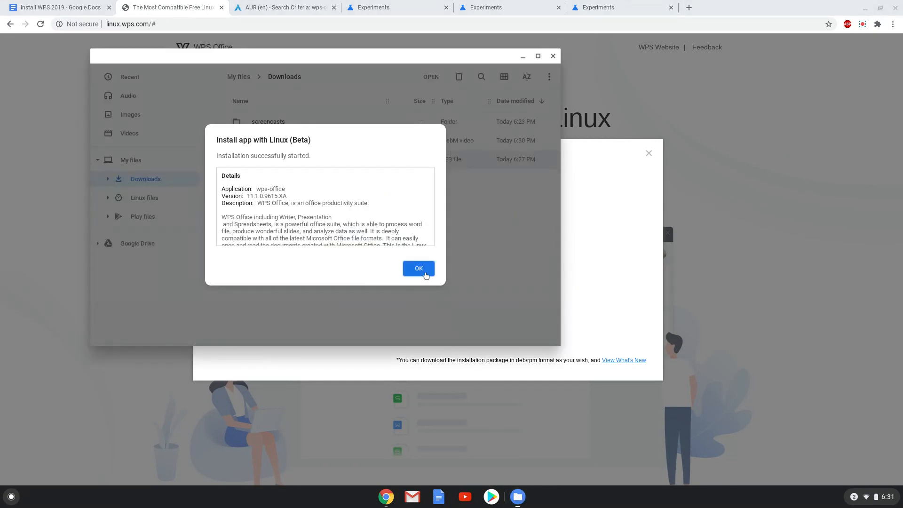
left_click(419, 268)
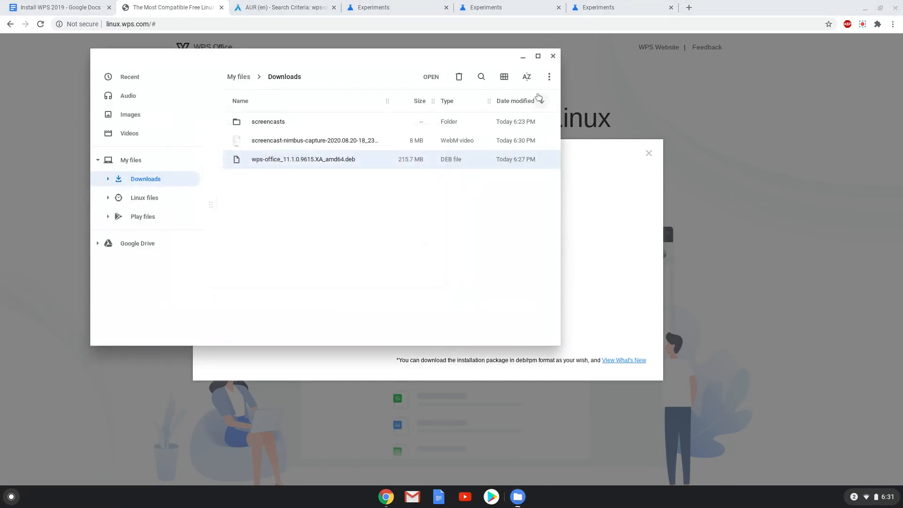
- Close Files and launch WPS Writer from the launcher
left_click(552, 56)
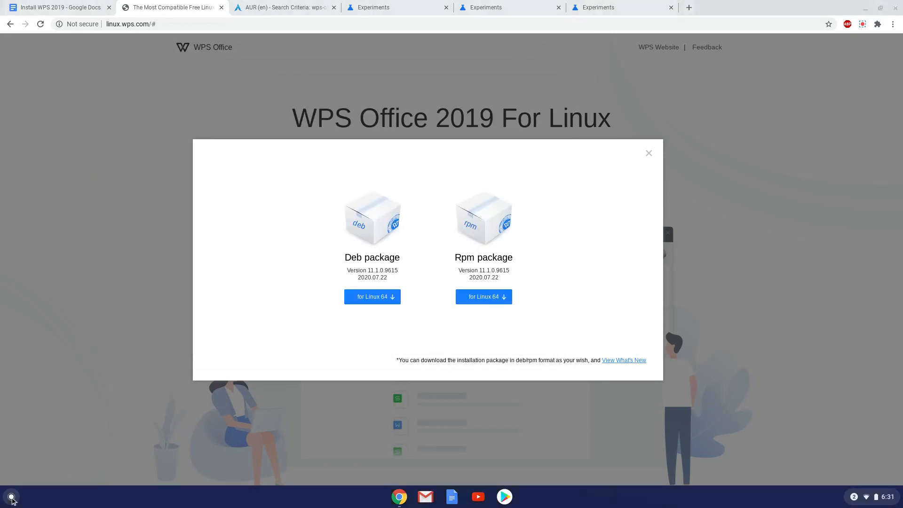
left_click(11, 497)
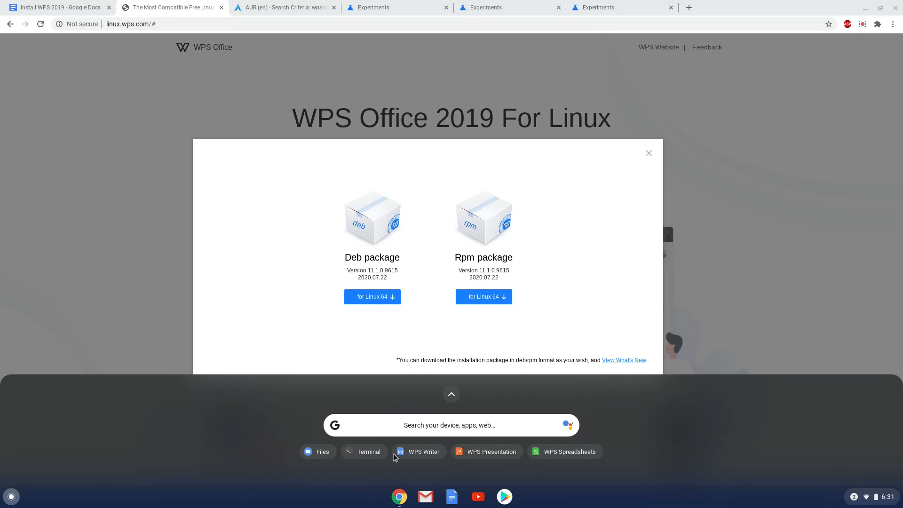
left_click(418, 451)
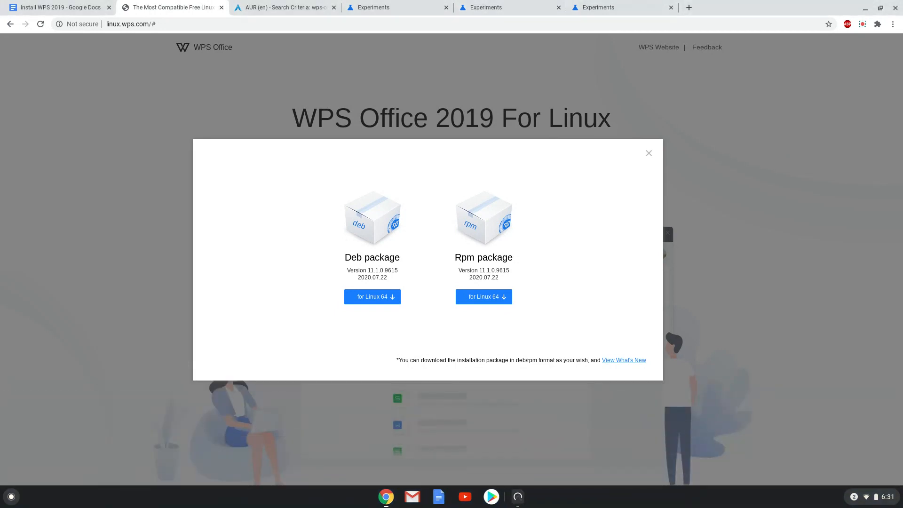
- Accept the WPS license agreement and set the missing-fonts warning to not report again
left_click(373, 297)
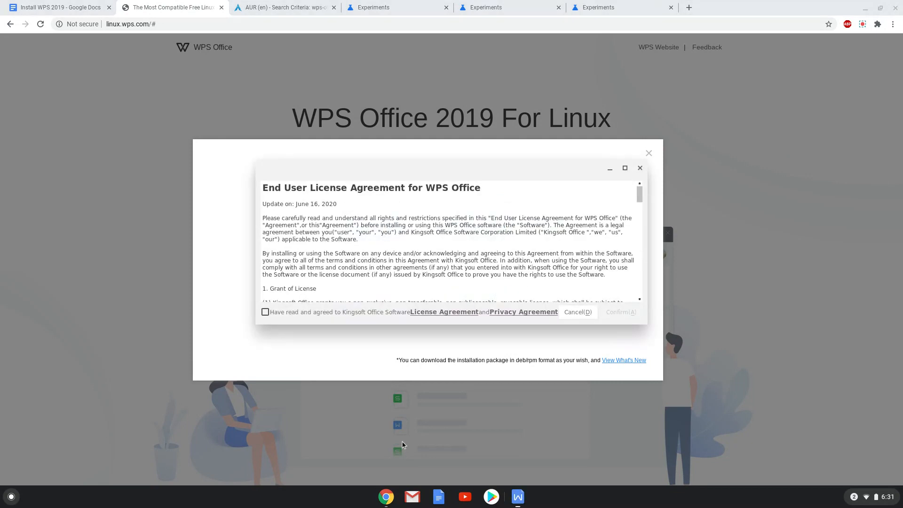
left_click(265, 311)
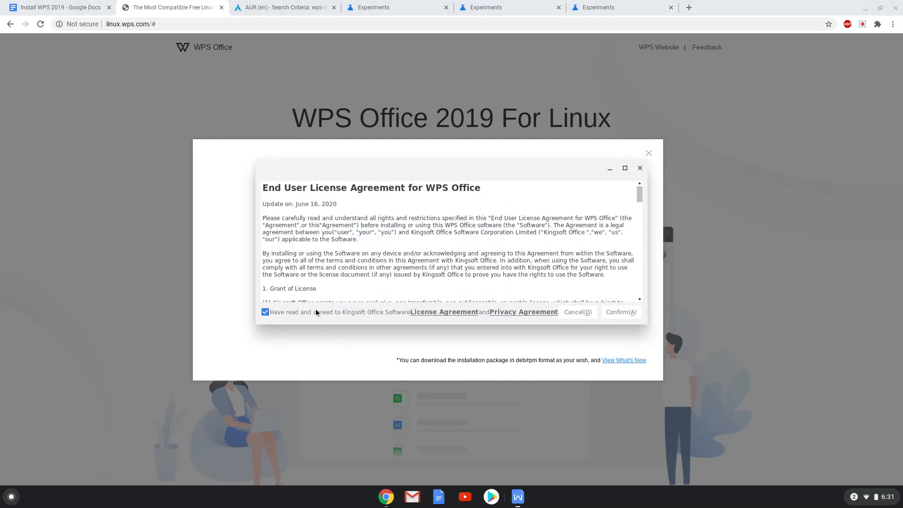
left_click(621, 311)
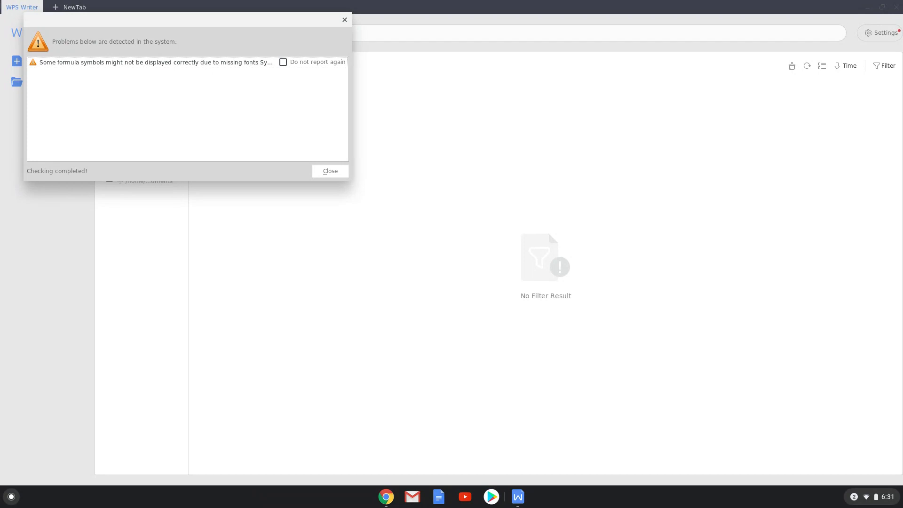
mouse_move(330, 109)
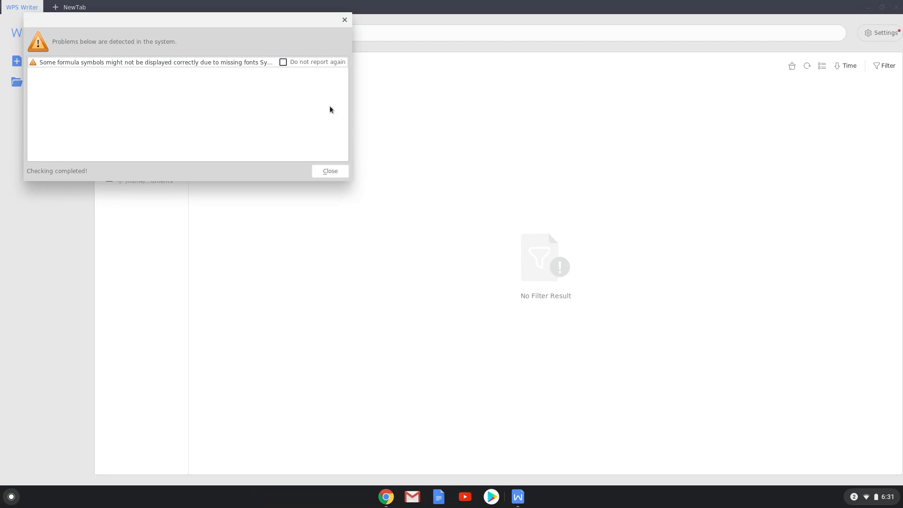
left_click(283, 62)
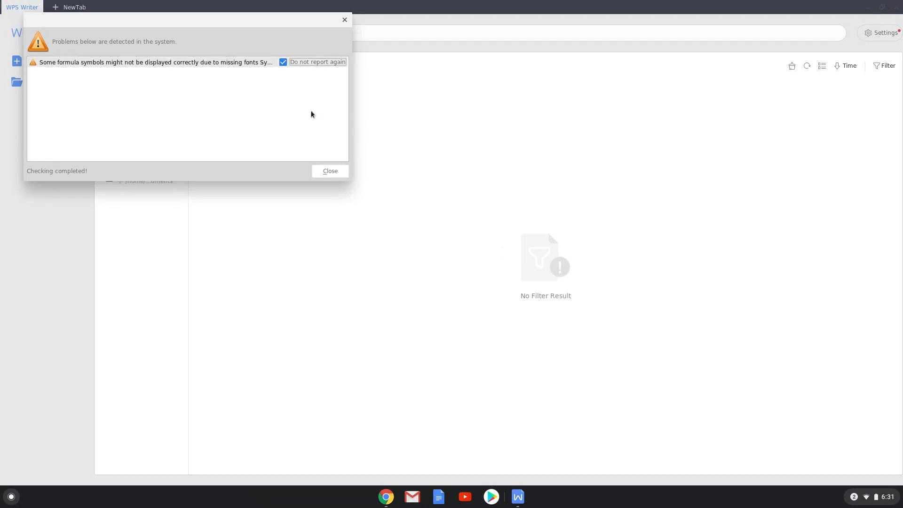
left_click(330, 171)
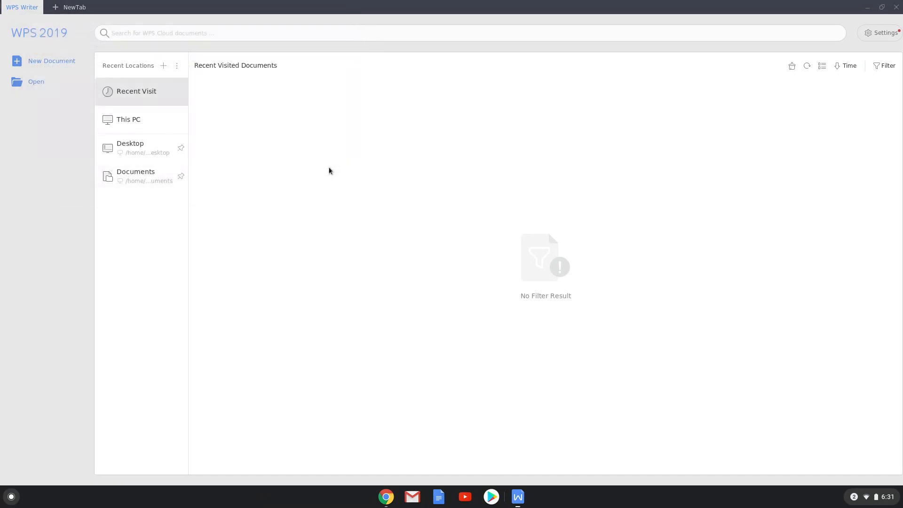
mouse_move(249, 143)
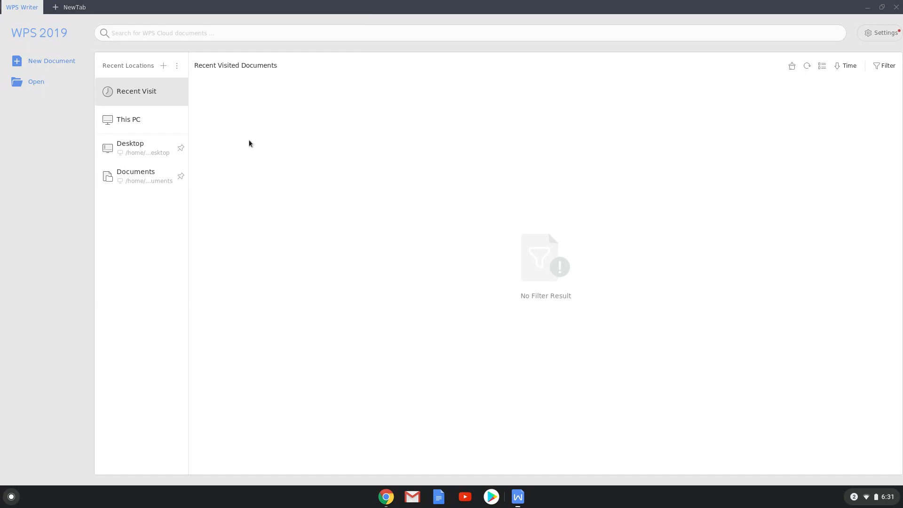
mouse_move(51, 61)
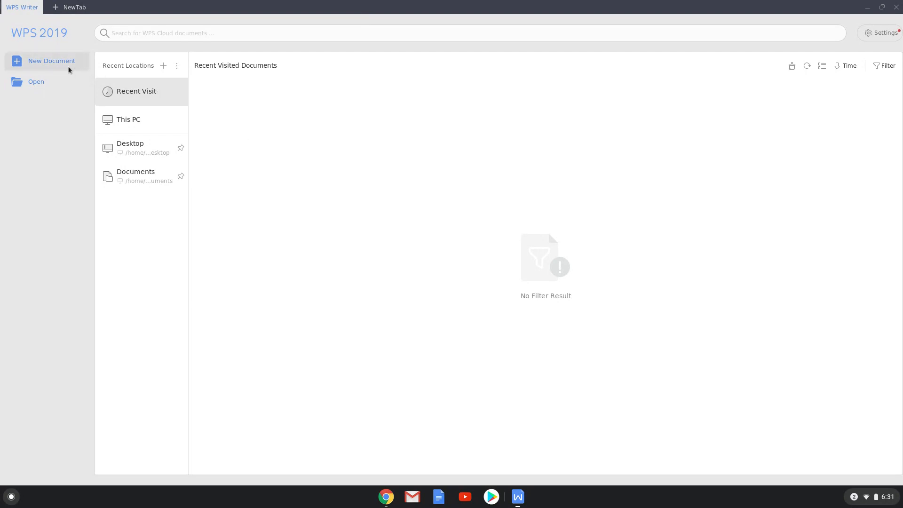
- Create a new blank document and type 'Hello!'
left_click(51, 61)
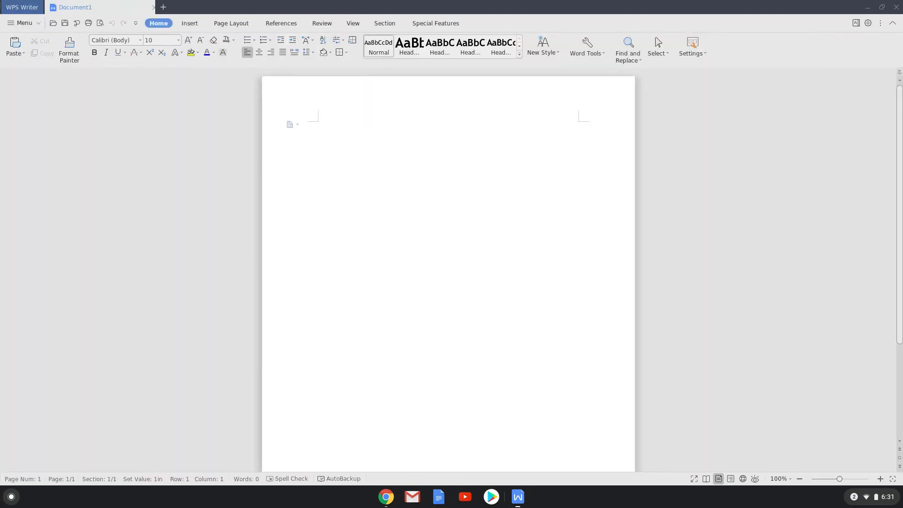
left_click(319, 124)
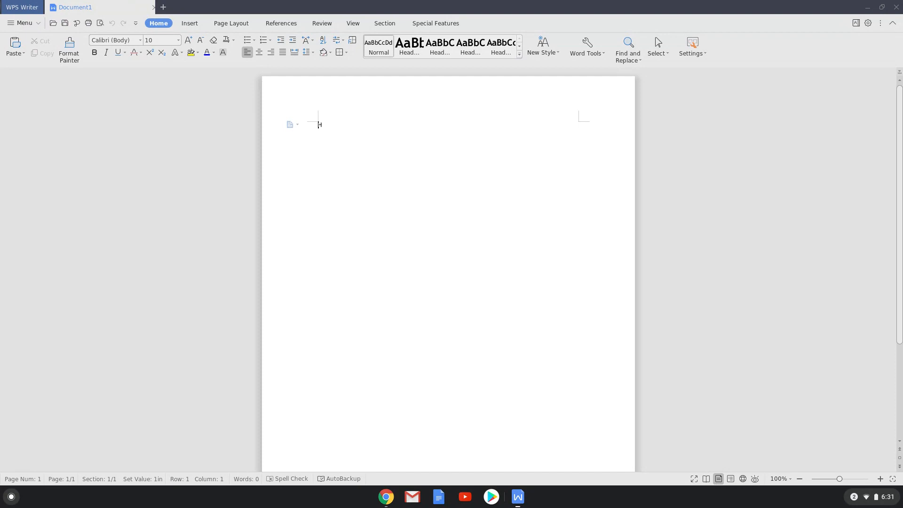
type("Hello")
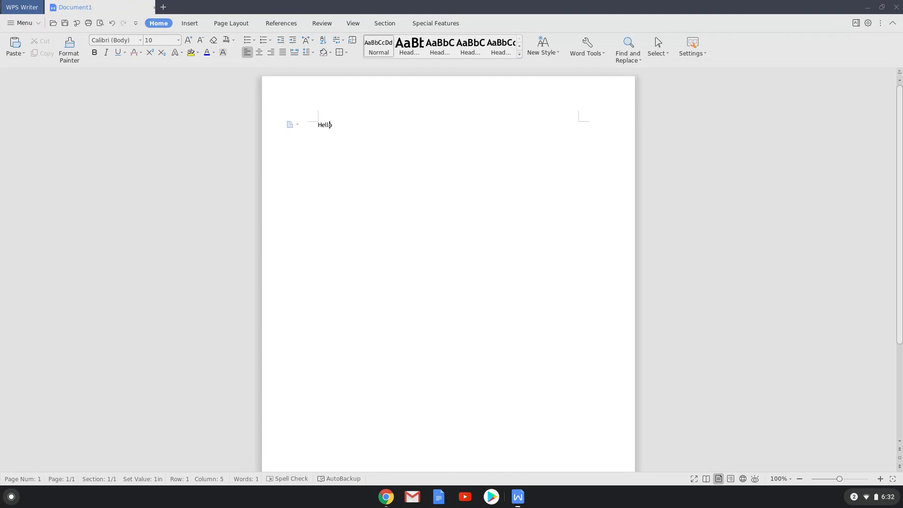
type("o!")
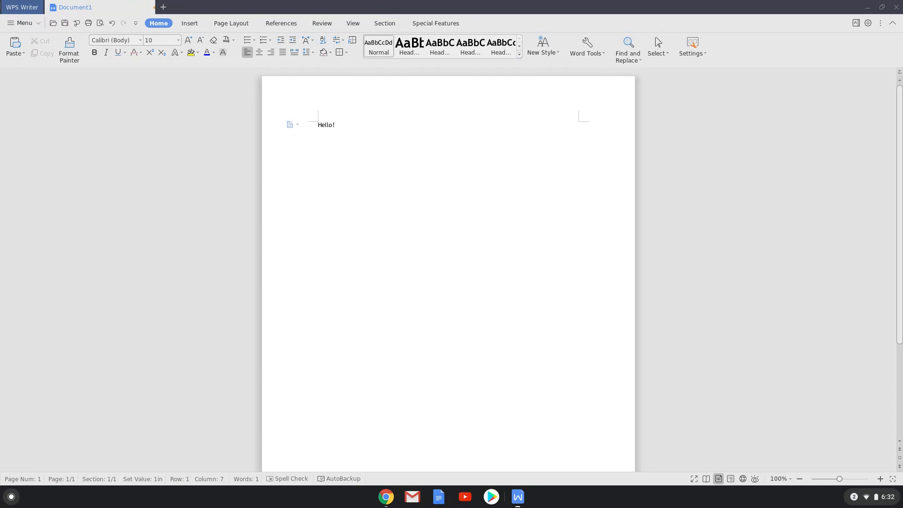
- Save the document as Microsoft Word Hello.docx in the Linux home folder
left_click(23, 23)
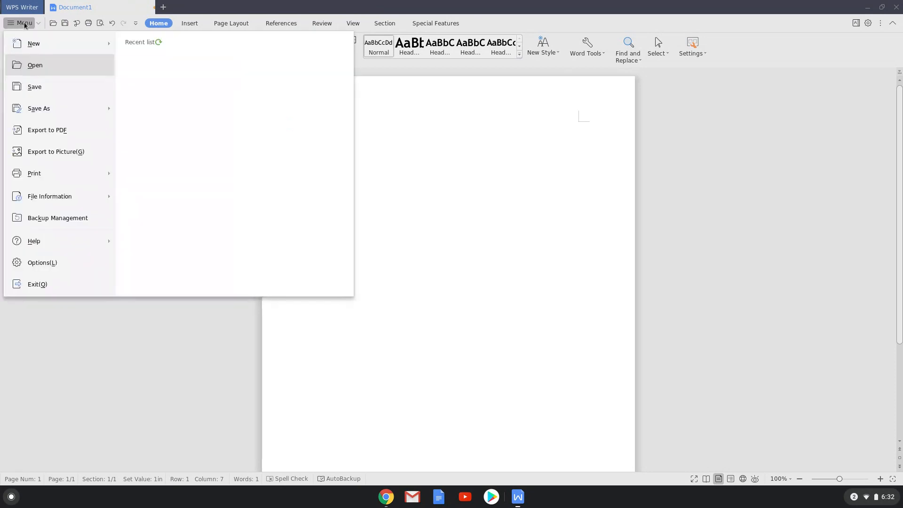
left_click(39, 108)
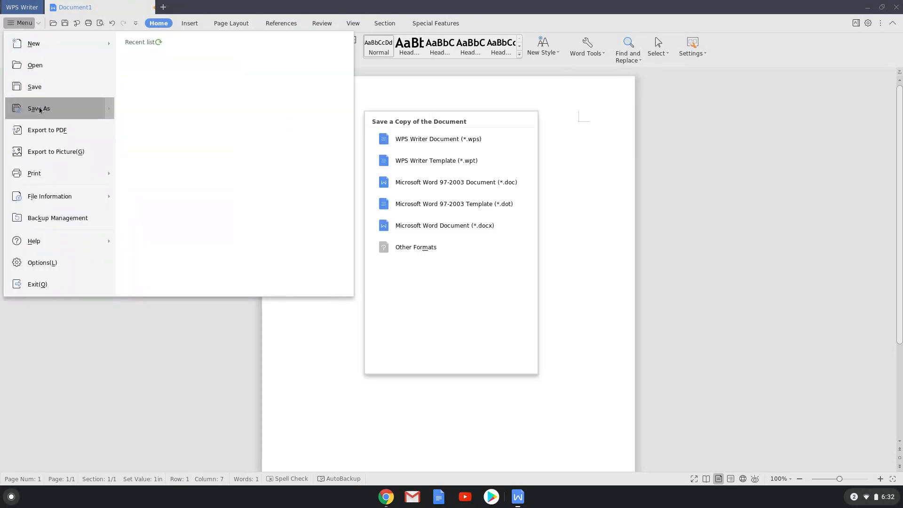
left_click(444, 225)
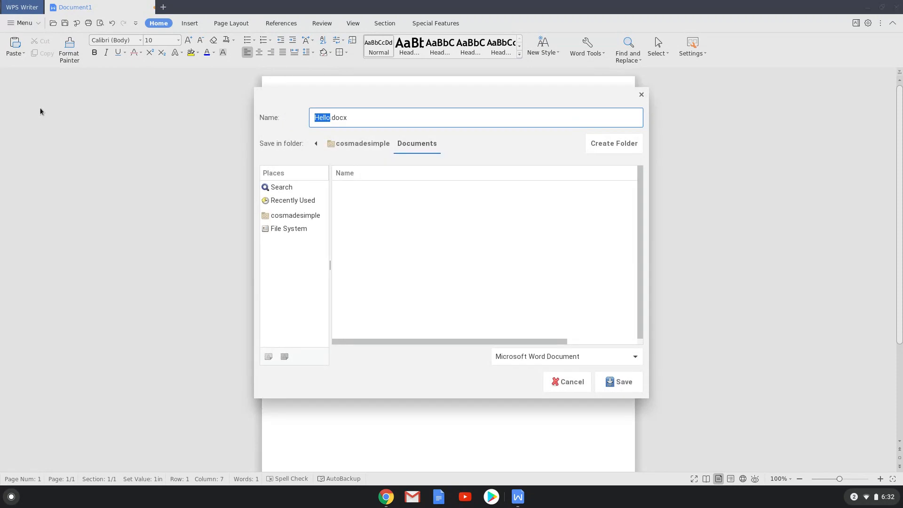
mouse_move(275, 215)
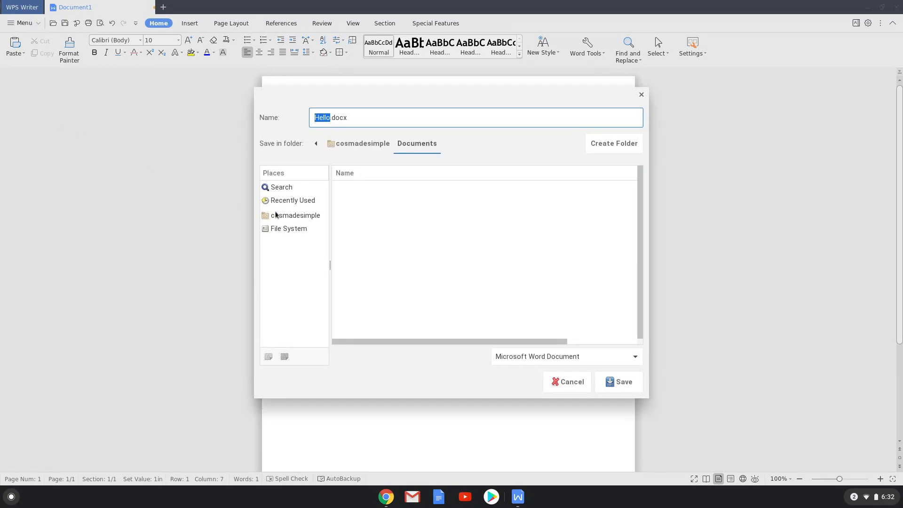
left_click(295, 215)
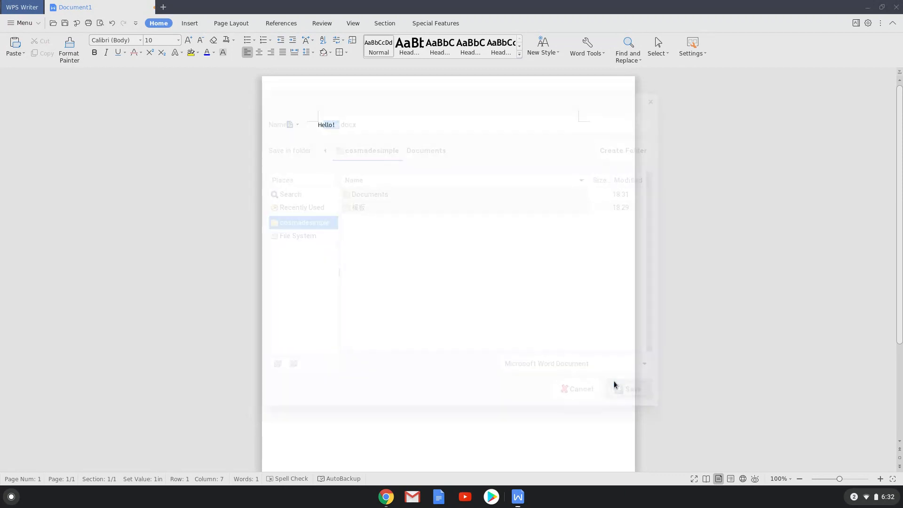
left_click(628, 389)
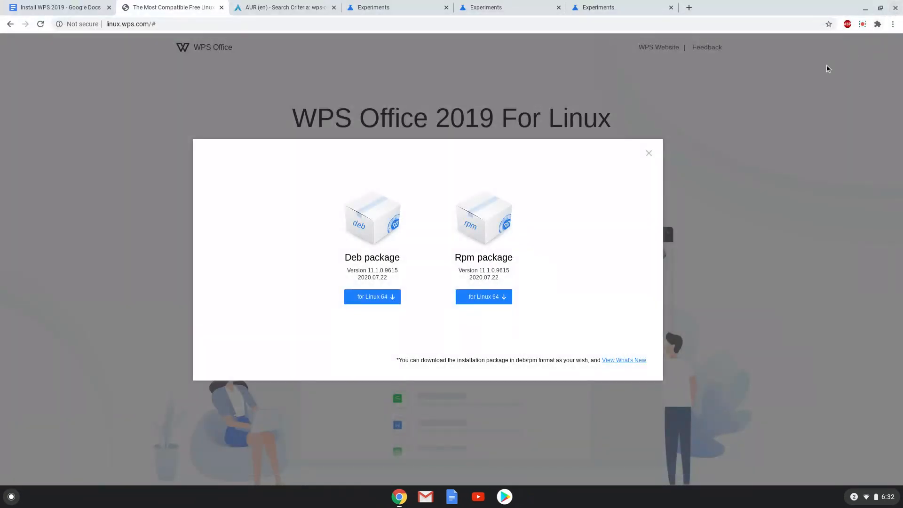
- Close the WPS download package popup and open the app launcher
left_click(649, 152)
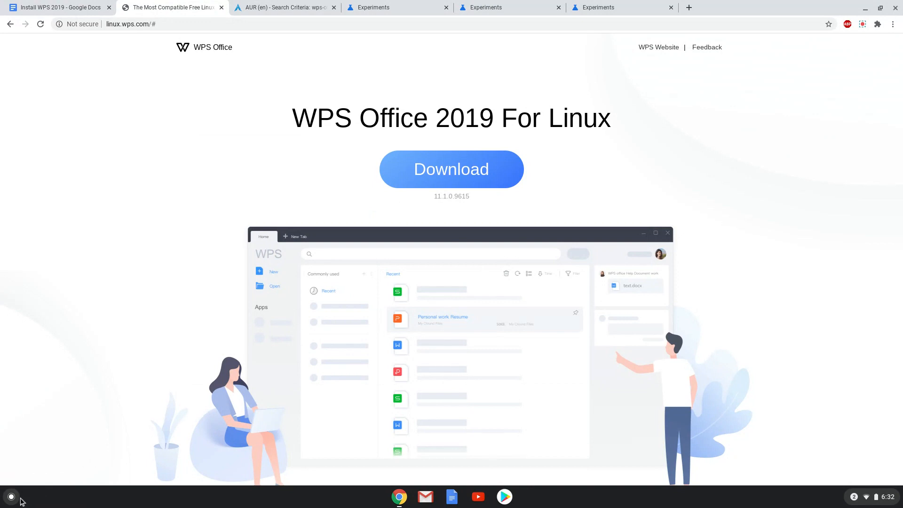
left_click(10, 496)
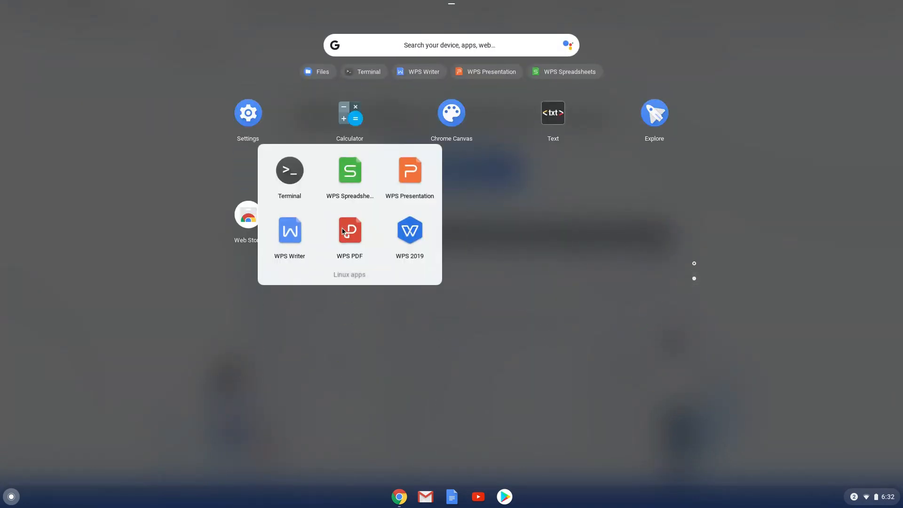
mouse_move(685, 265)
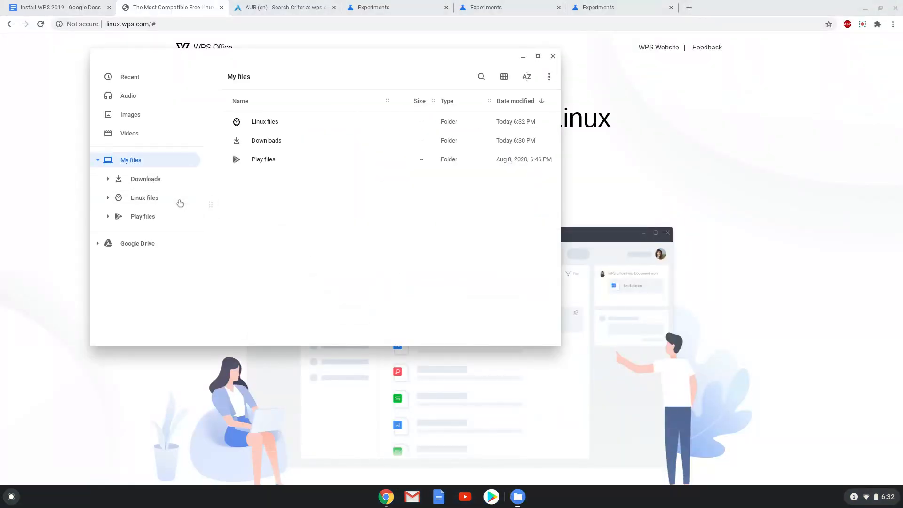
- Find and open Hello.docx in Linux files, then close the Files window
left_click(144, 197)
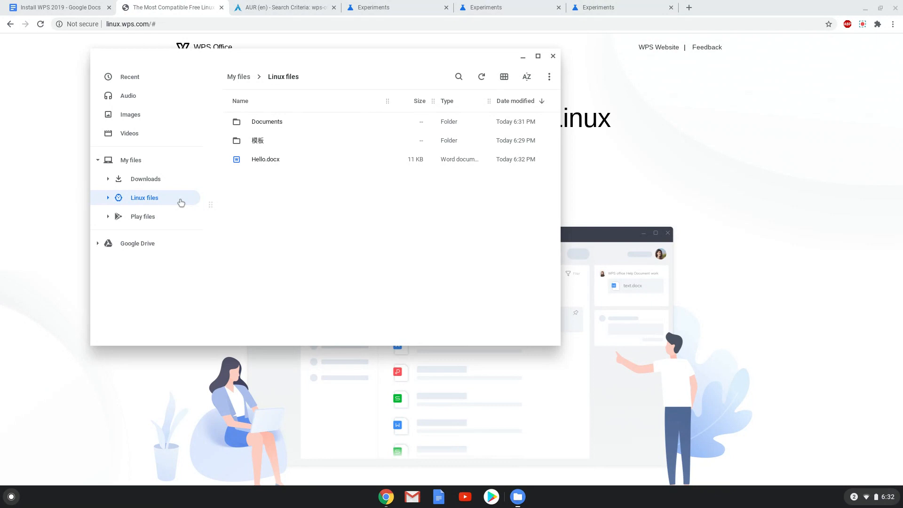
right_click(265, 159)
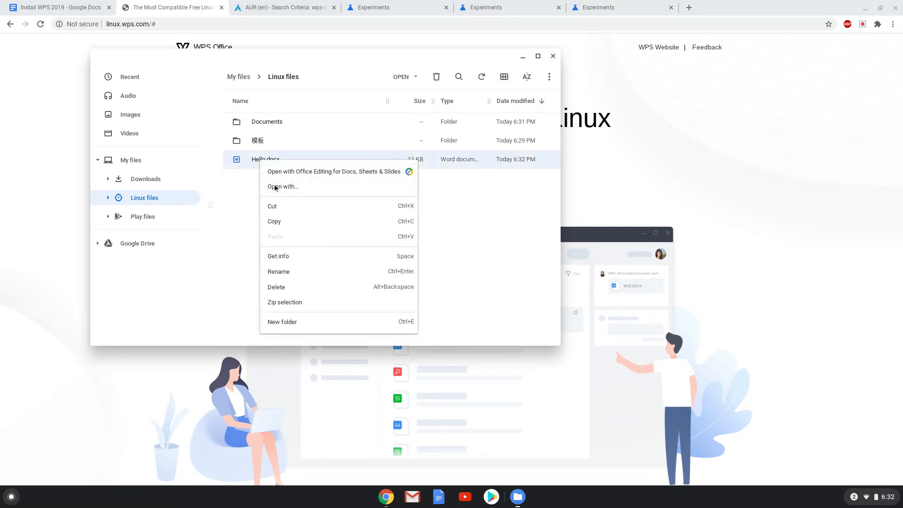
left_click(283, 186)
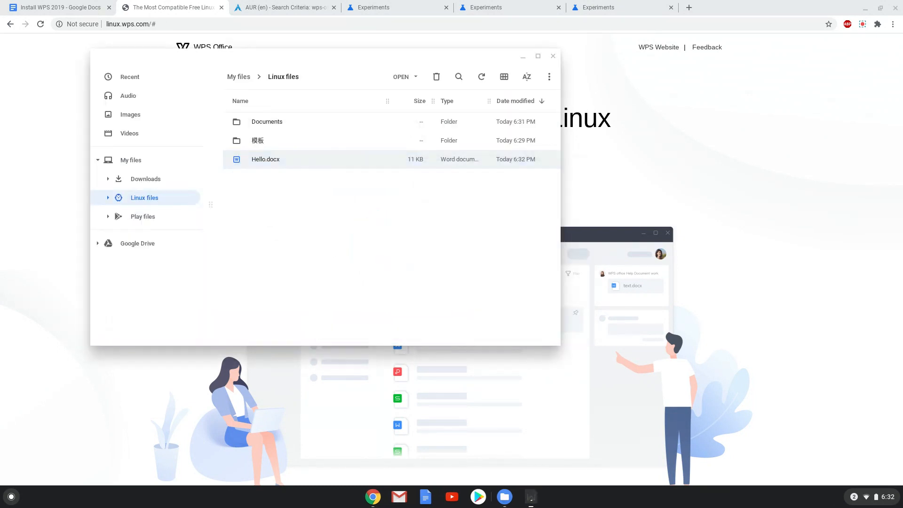
double_click(265, 159)
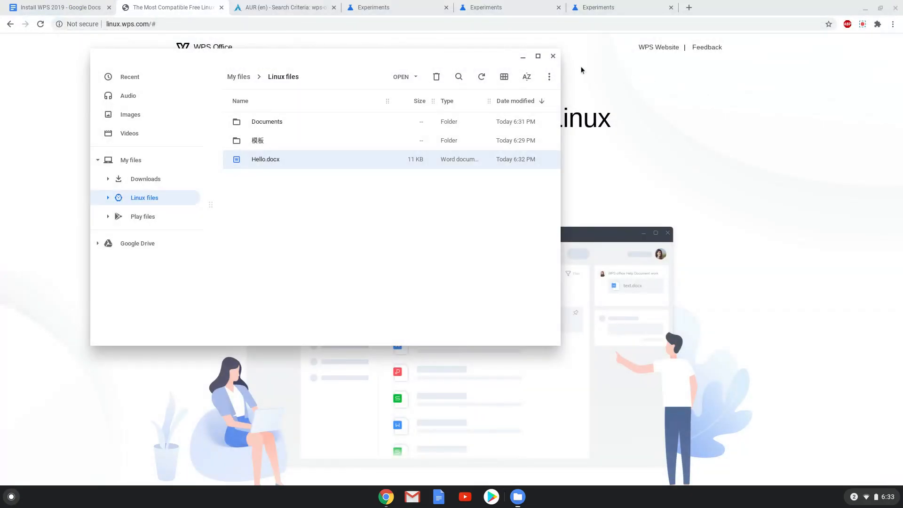
left_click(552, 56)
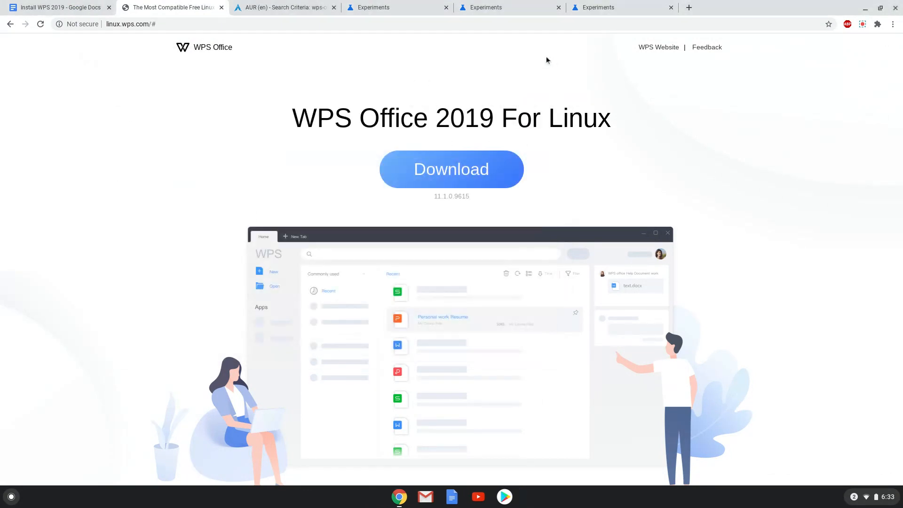
- Download pt_PT.7z from the AUR wps-office-mui-pt-pt package sources and show it in its folder
left_click(283, 7)
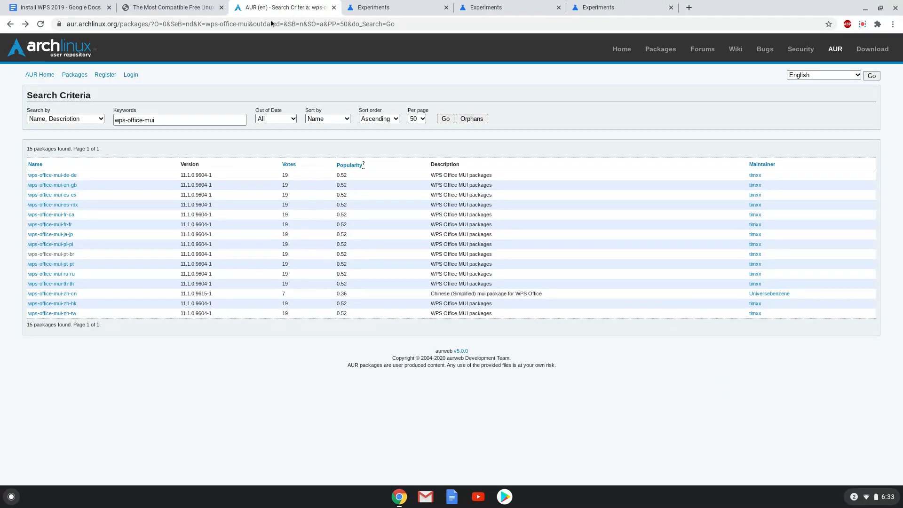
mouse_move(86, 299)
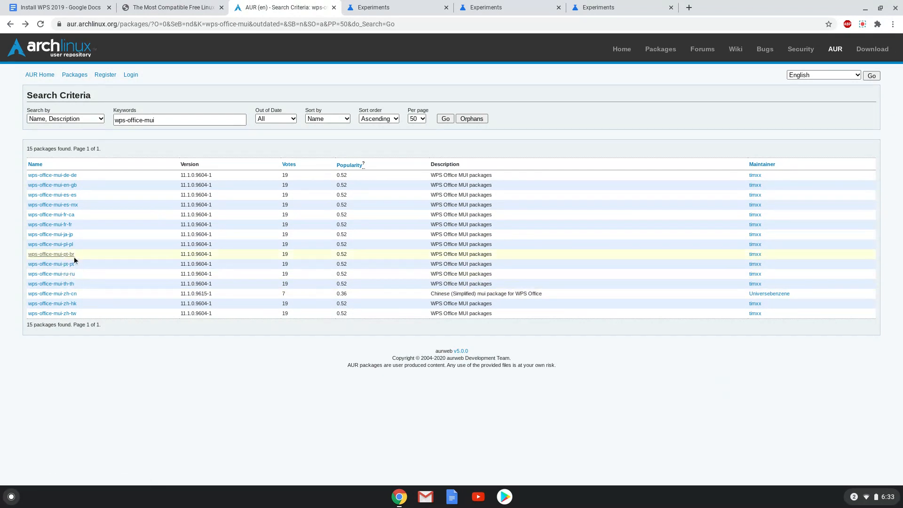
mouse_move(74, 233)
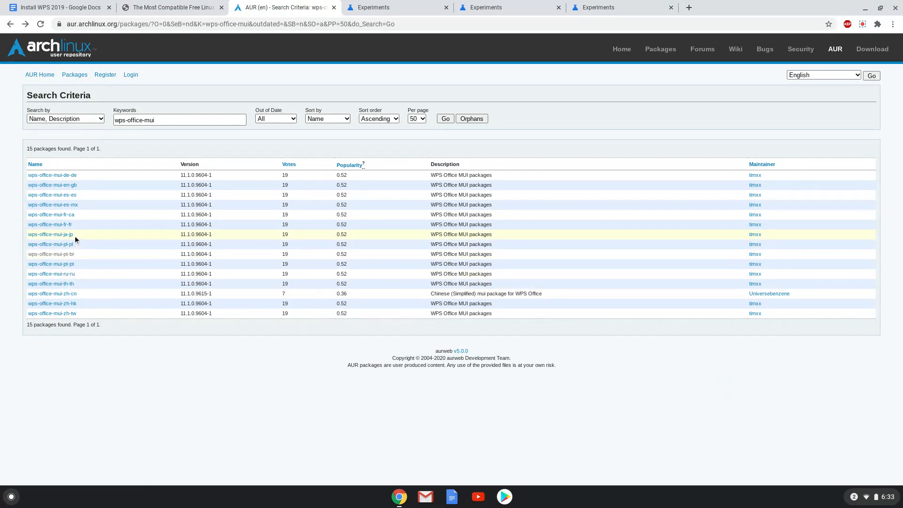
mouse_move(77, 264)
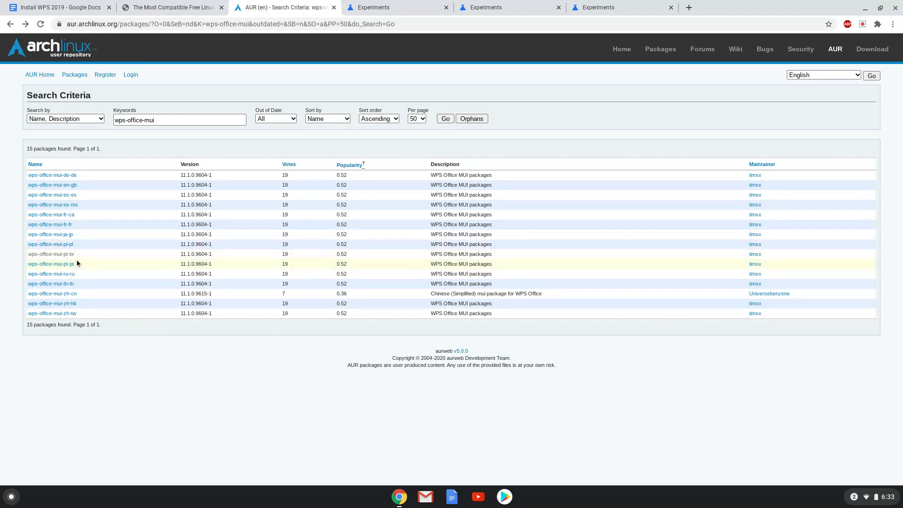
left_click(51, 264)
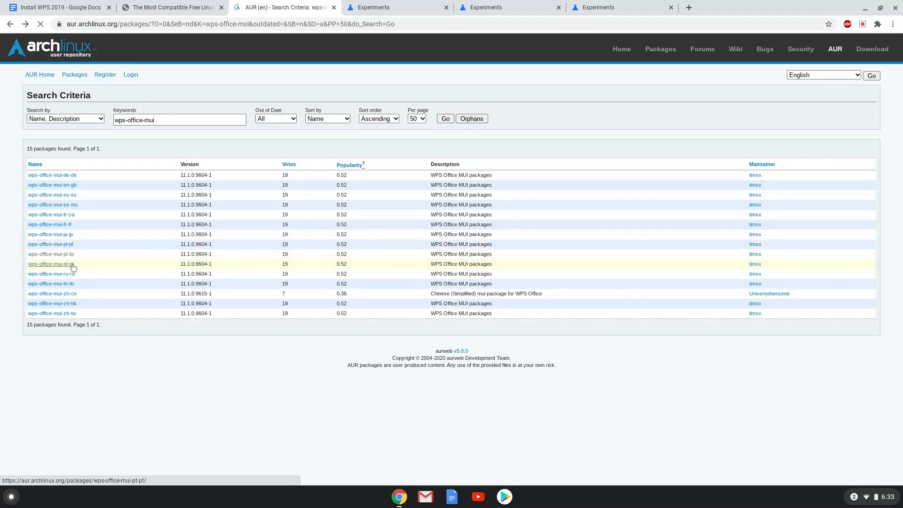
left_click(51, 264)
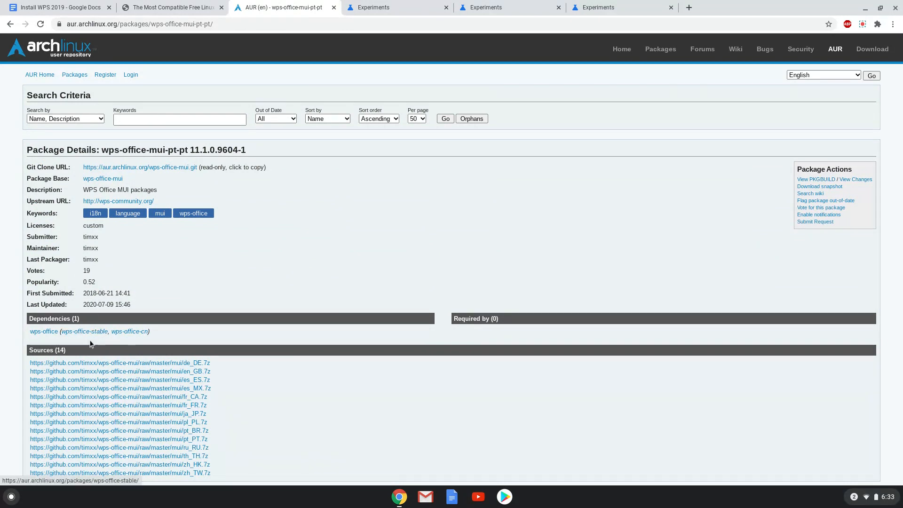
mouse_move(120, 447)
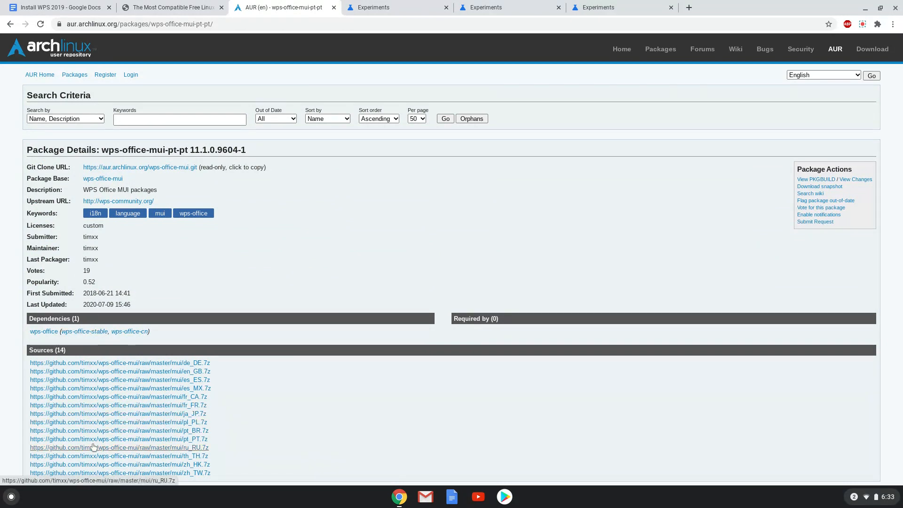
mouse_move(94, 467)
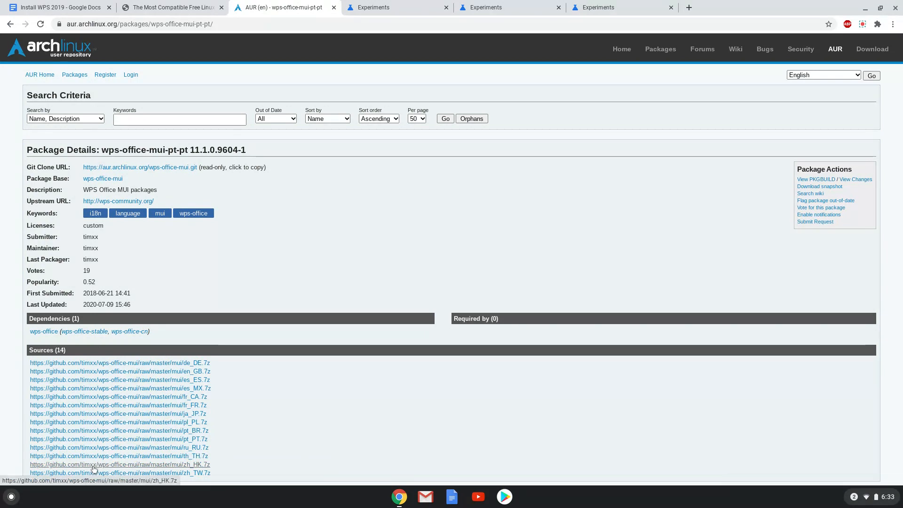
mouse_move(95, 439)
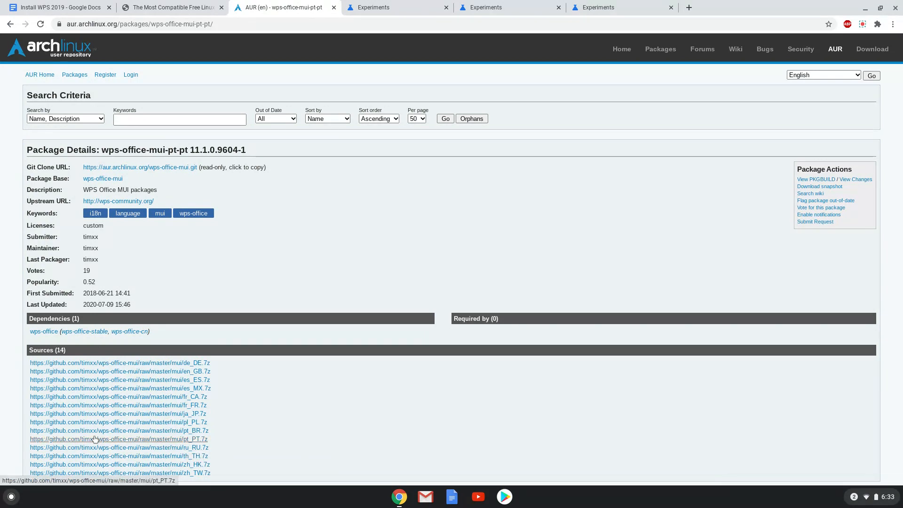
left_click(119, 439)
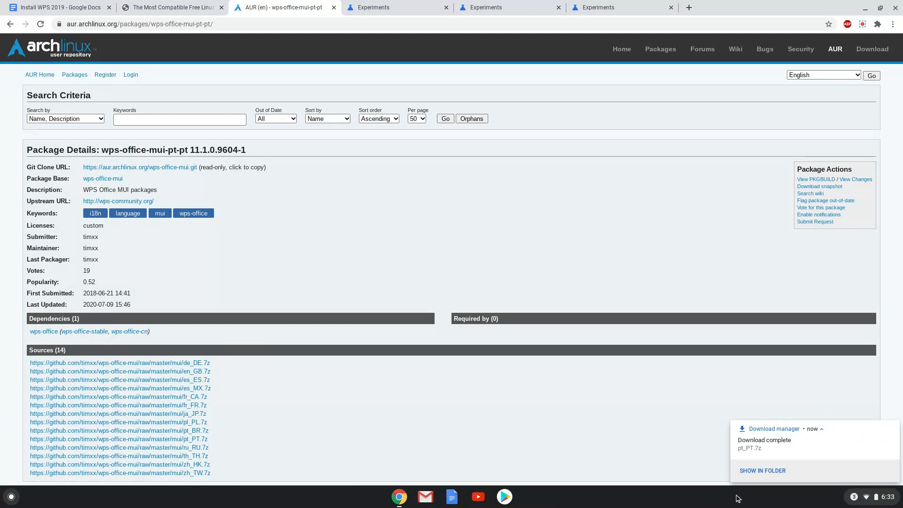
left_click(762, 471)
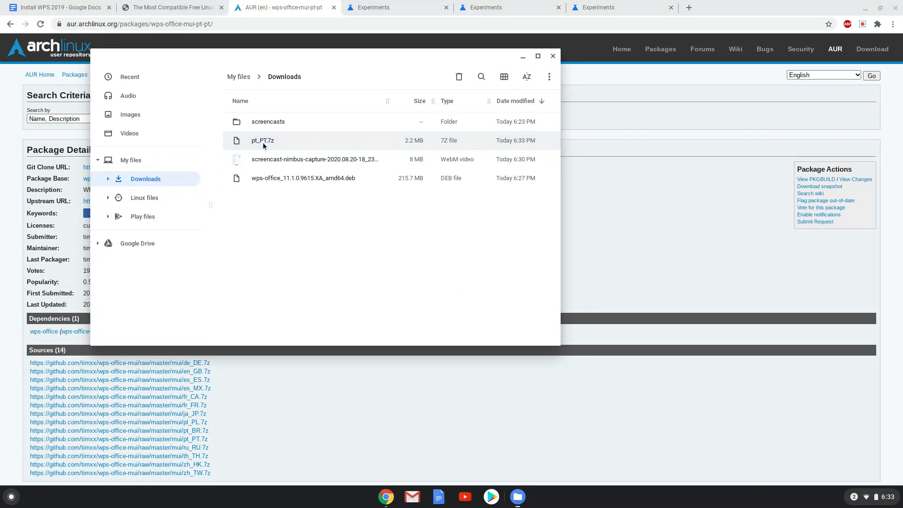
- Move pt_PT.7z from Downloads into Linux files, then close the Files window
right_click(262, 140)
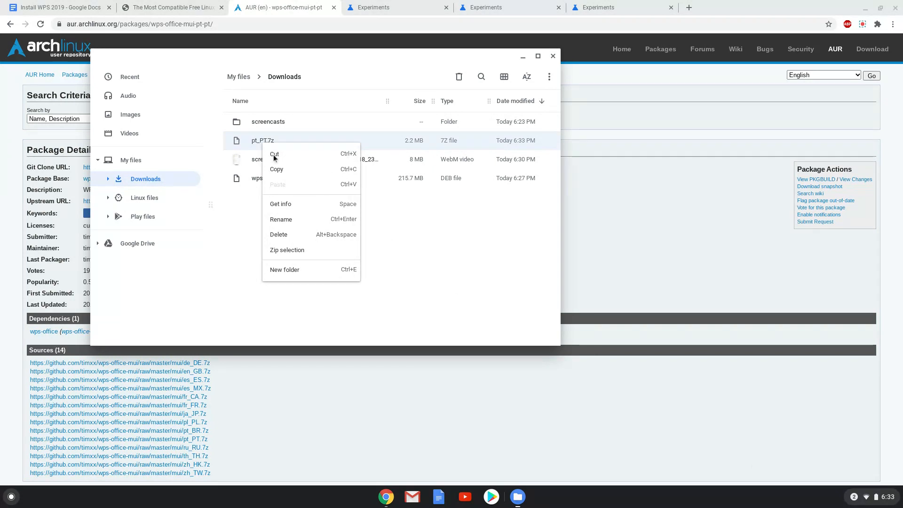
left_click(144, 198)
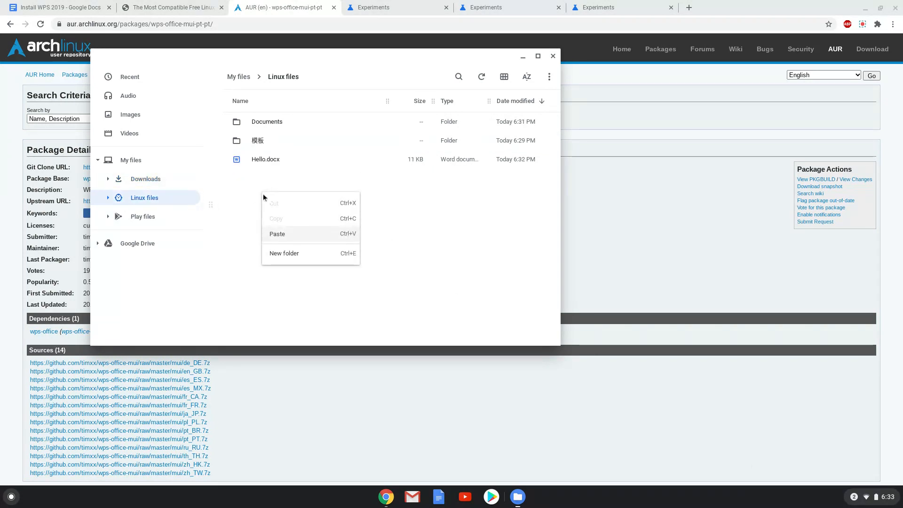
left_click(277, 234)
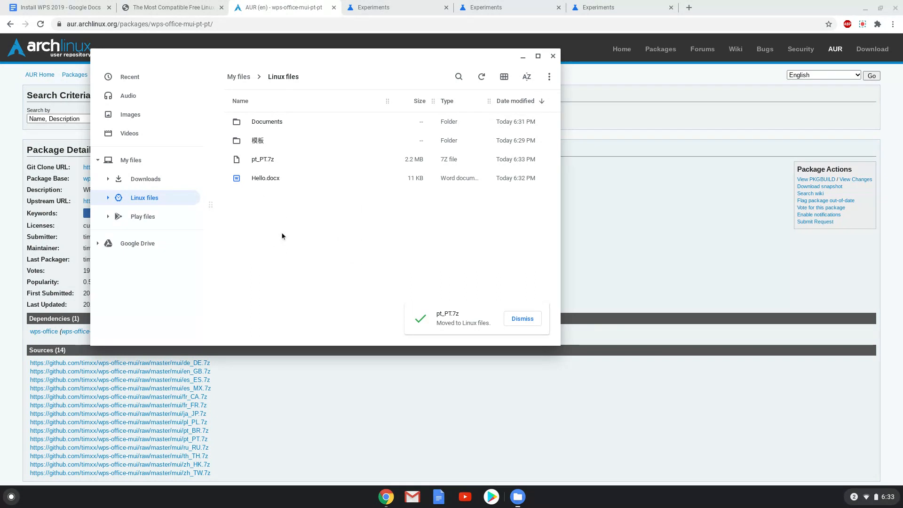
mouse_move(387, 157)
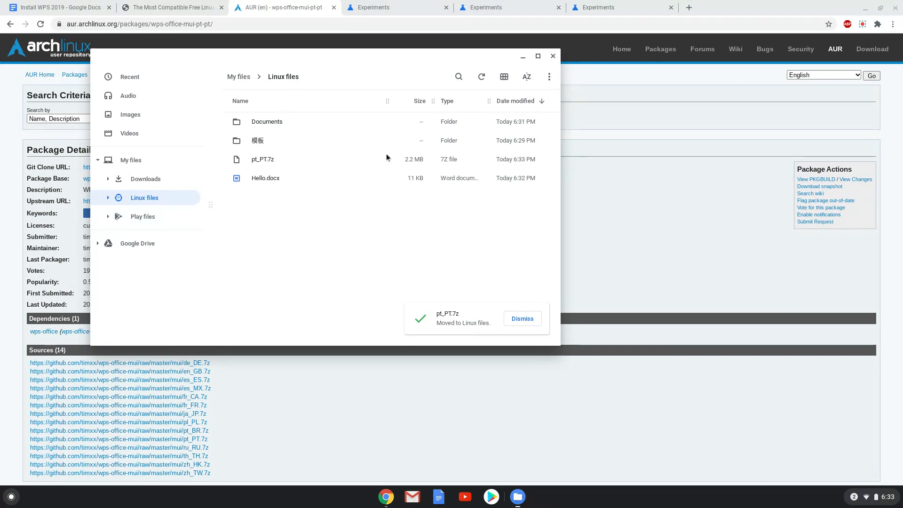
right_click(262, 159)
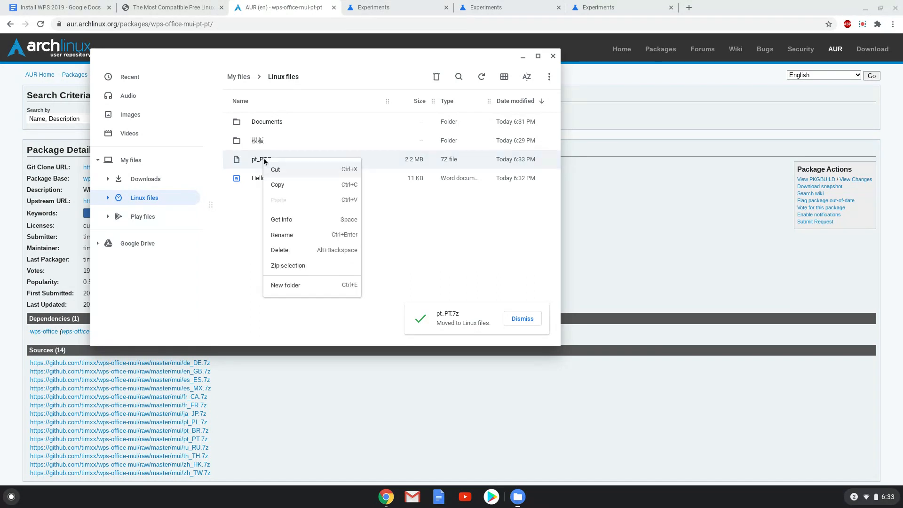
left_click(282, 234)
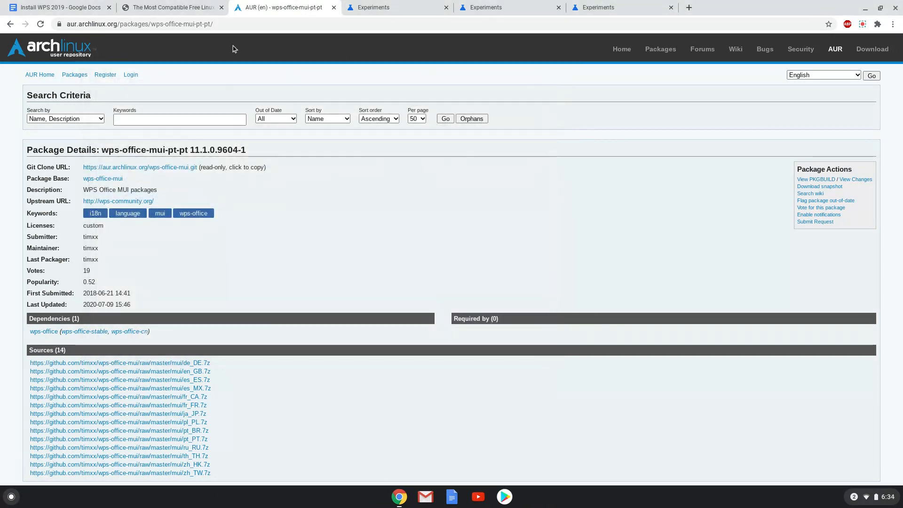
mouse_move(55, 7)
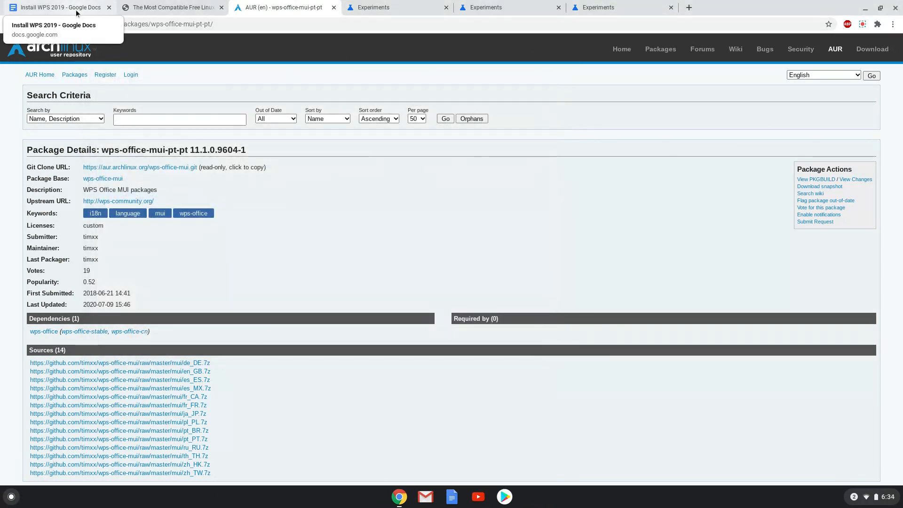
- Replace both file_name placeholders in the extract command, giving '7za x pt_PT.7z pt_PT'
left_click(58, 7)
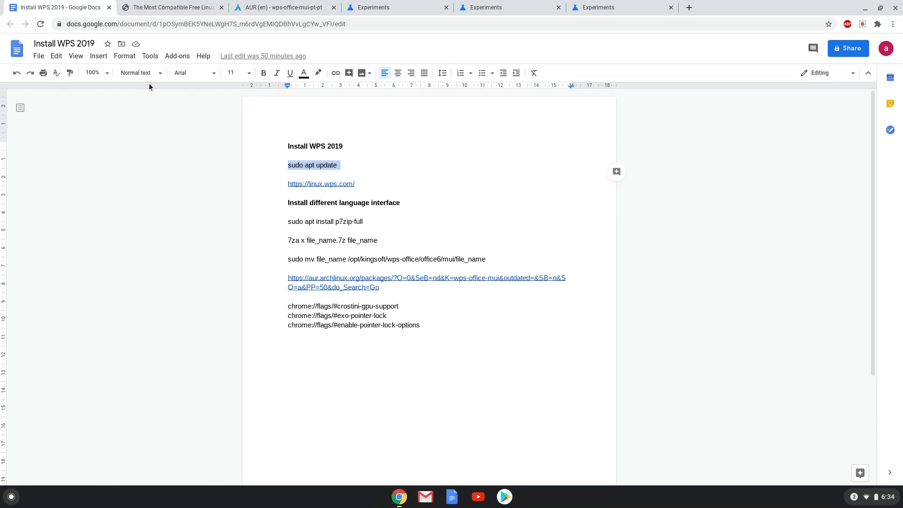
mouse_move(263, 166)
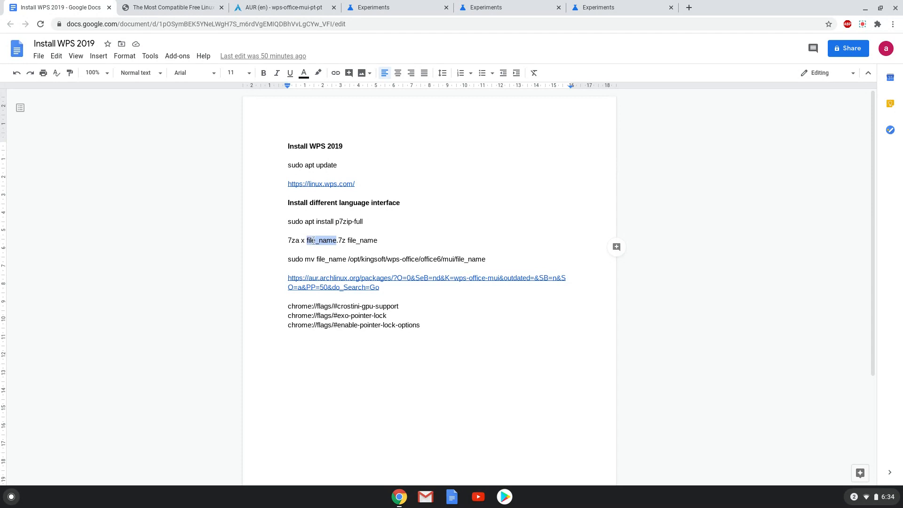
right_click(321, 240)
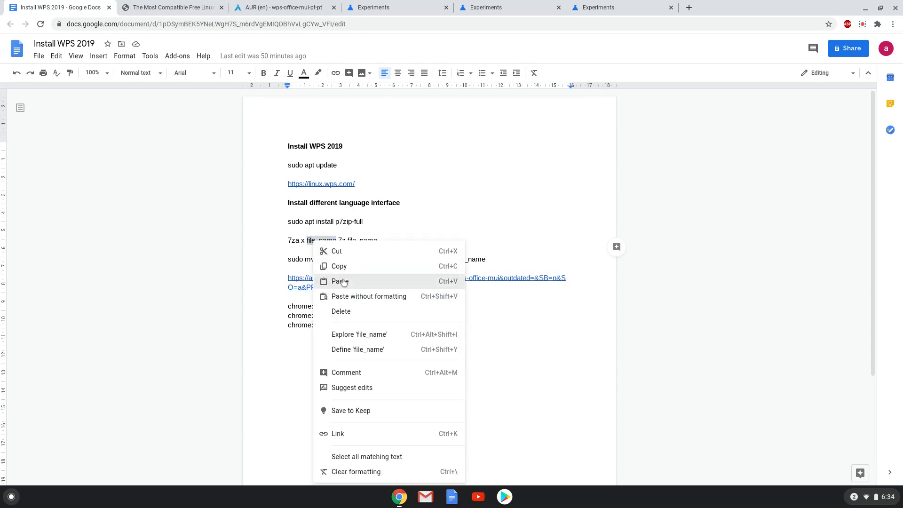
left_click(340, 282)
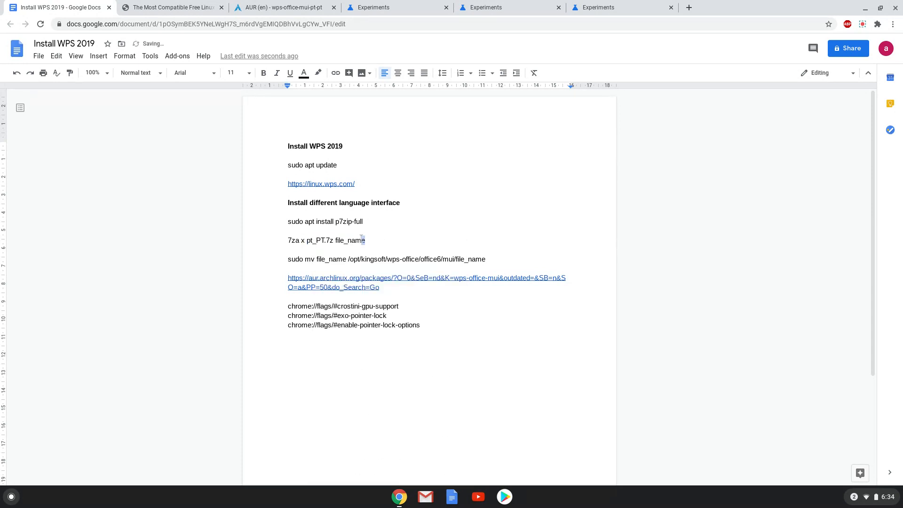
double_click(350, 240)
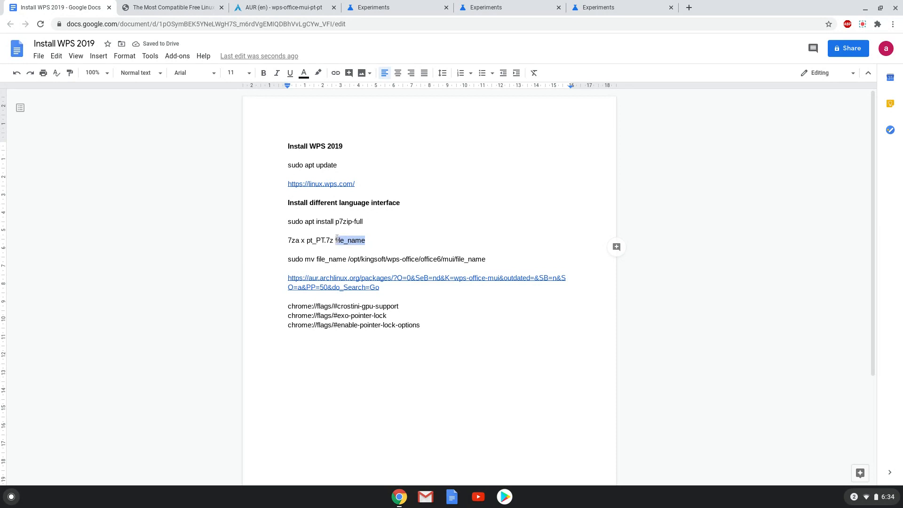
right_click(350, 240)
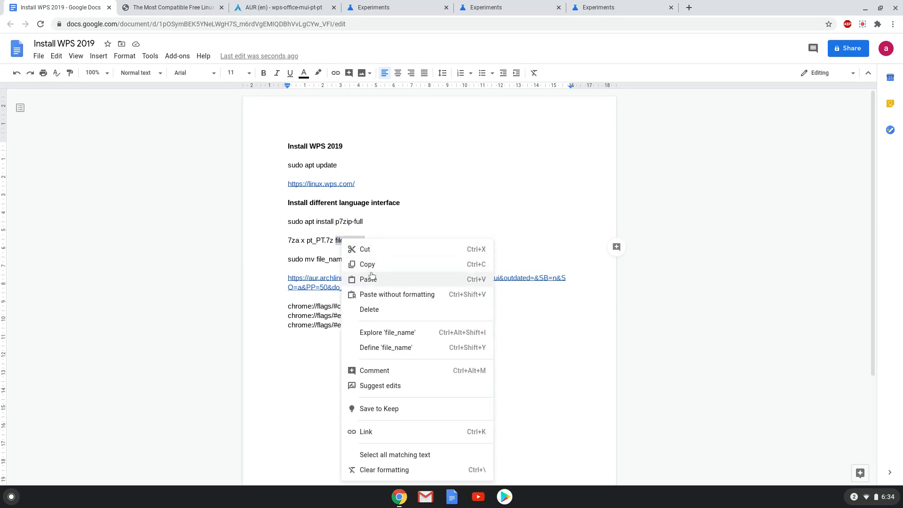
left_click(368, 279)
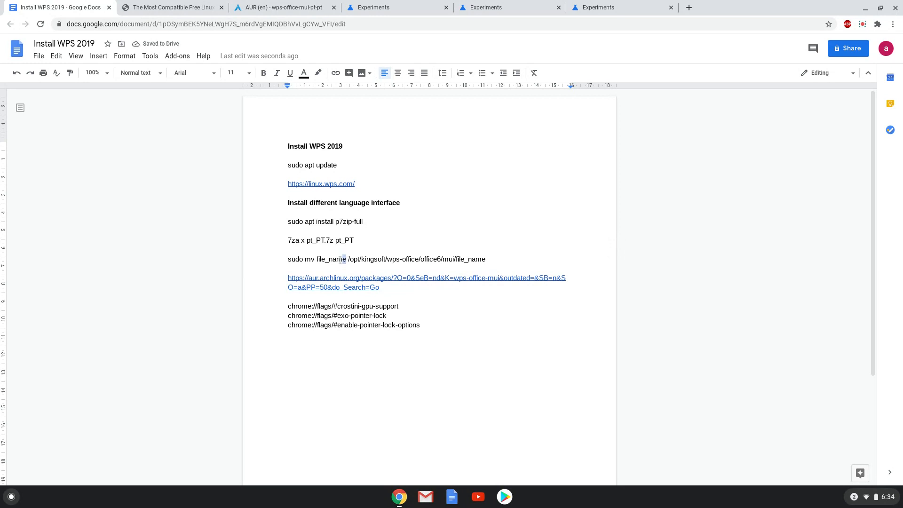
- Substitute pt_PT into the move command and select the p7zip-full install line
double_click(331, 259)
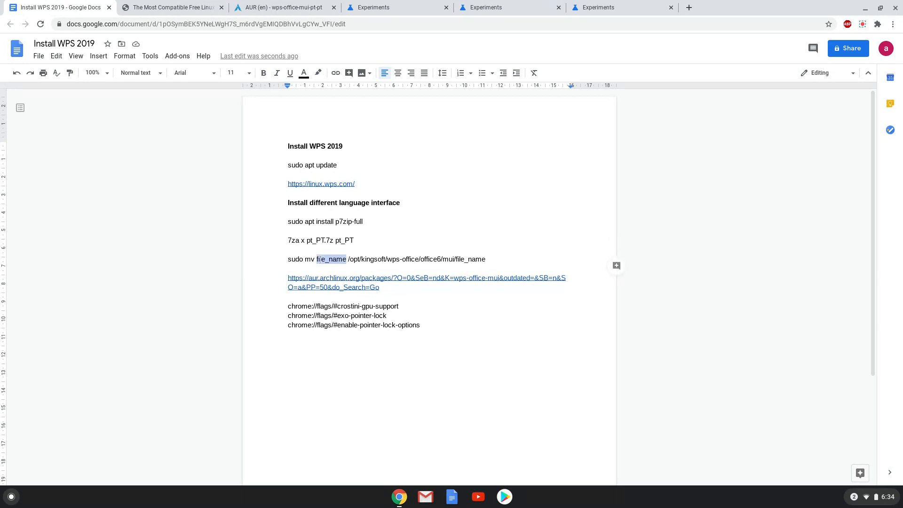
right_click(331, 258)
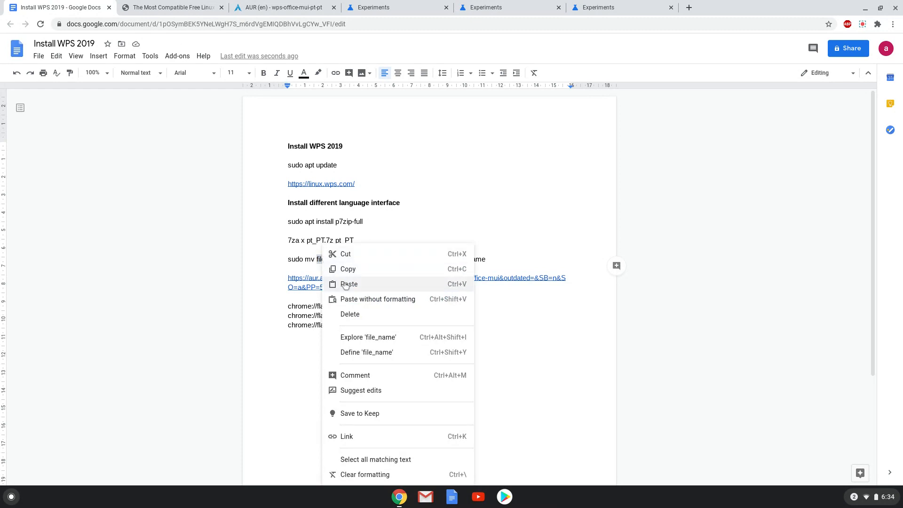
left_click(349, 284)
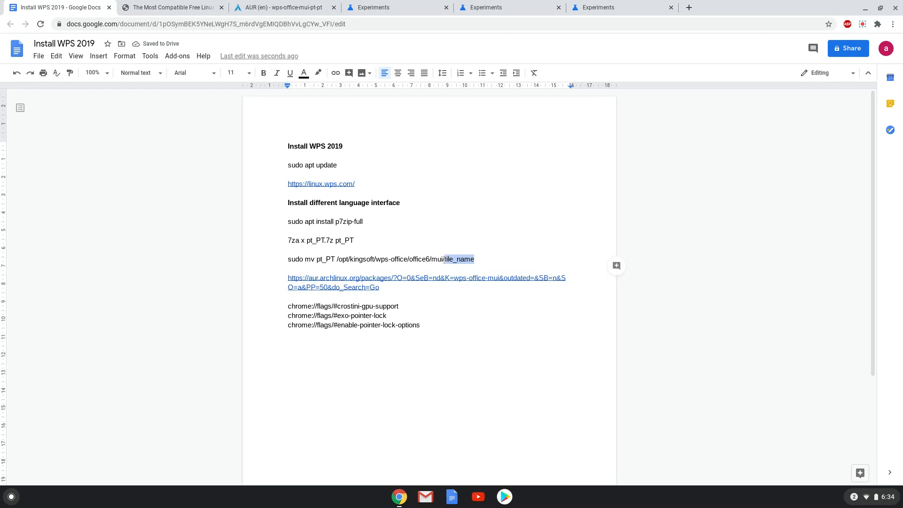
right_click(455, 258)
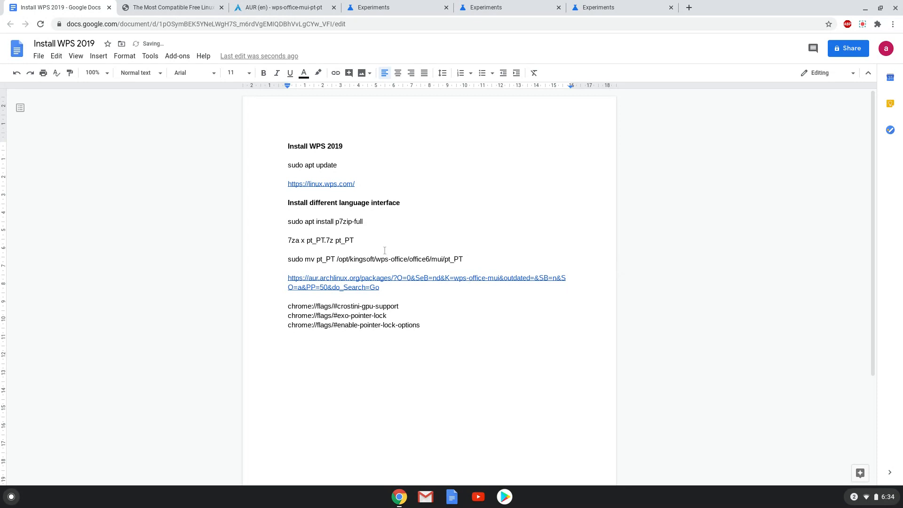
left_click_drag(316, 221, 363, 221)
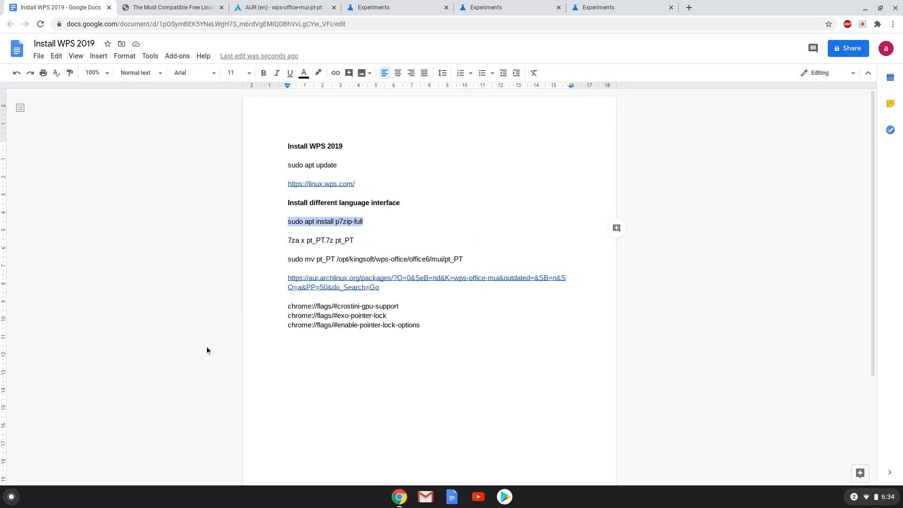
left_click(10, 496)
type("te")
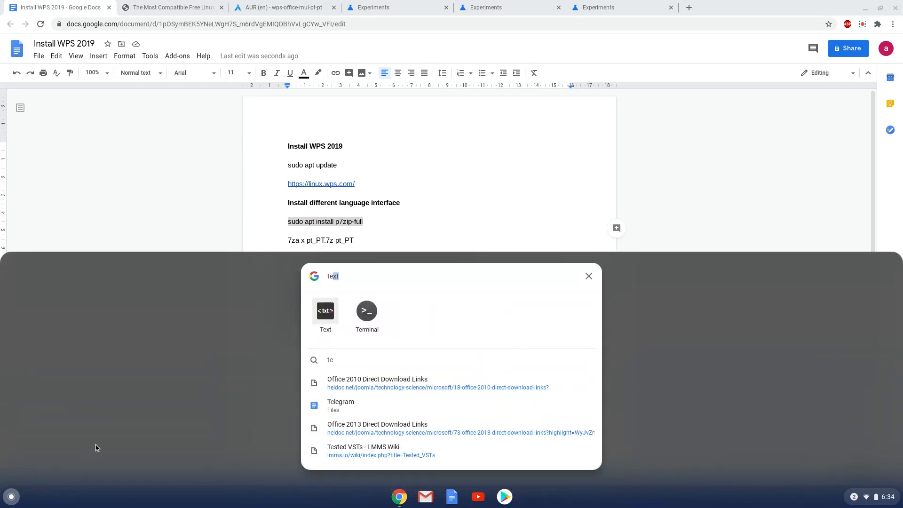
- Install p7zip-full, run '7za x pt_PT.7z pt_PT', and move pt_PT into /opt/kingsoft/wps-office/office6/mui
left_click(366, 314)
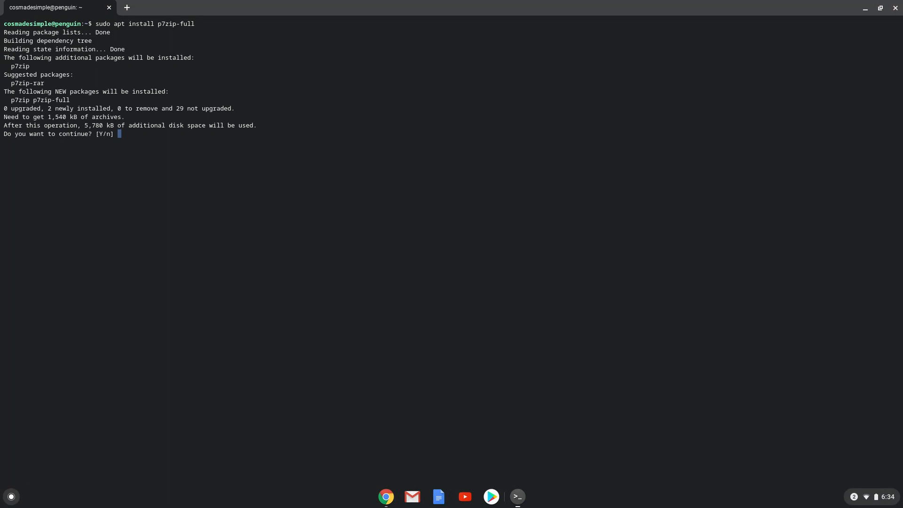
type("Y")
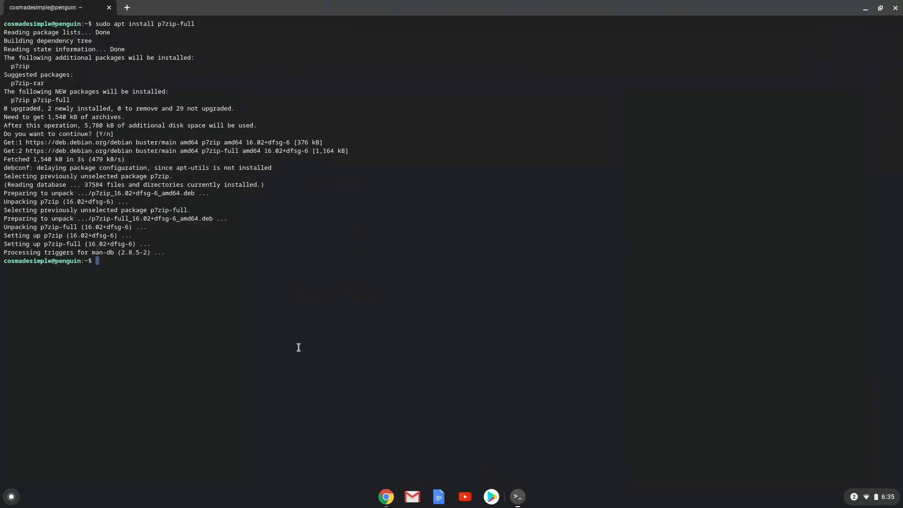
type("7za x pt_PT.7z pt_PT")
type("sudo mv pt_PT /opt/kingsoft/wps-office/office6/mui/pt_PT")
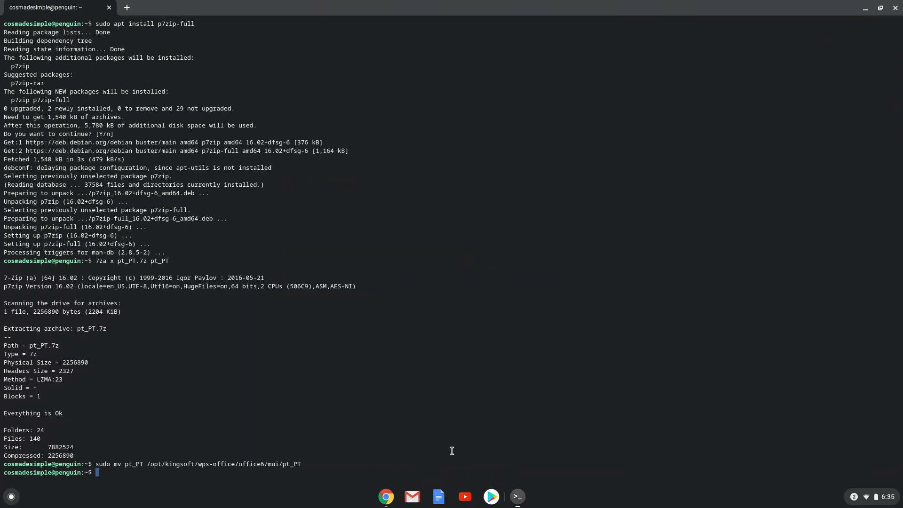
mouse_move(200, 482)
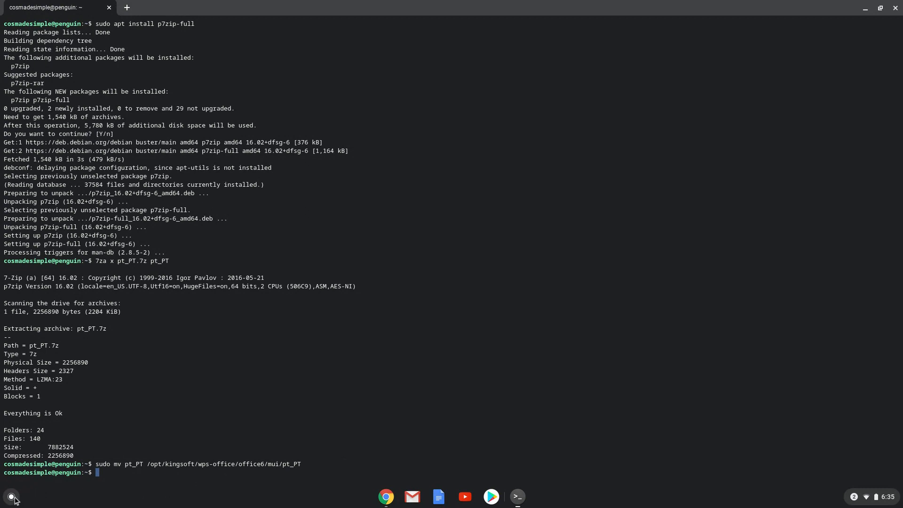
left_click(11, 496)
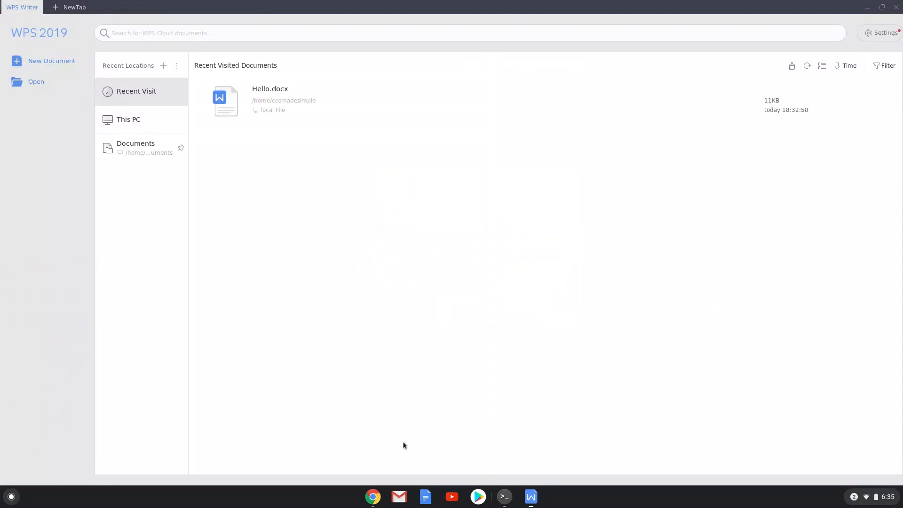
mouse_move(263, 101)
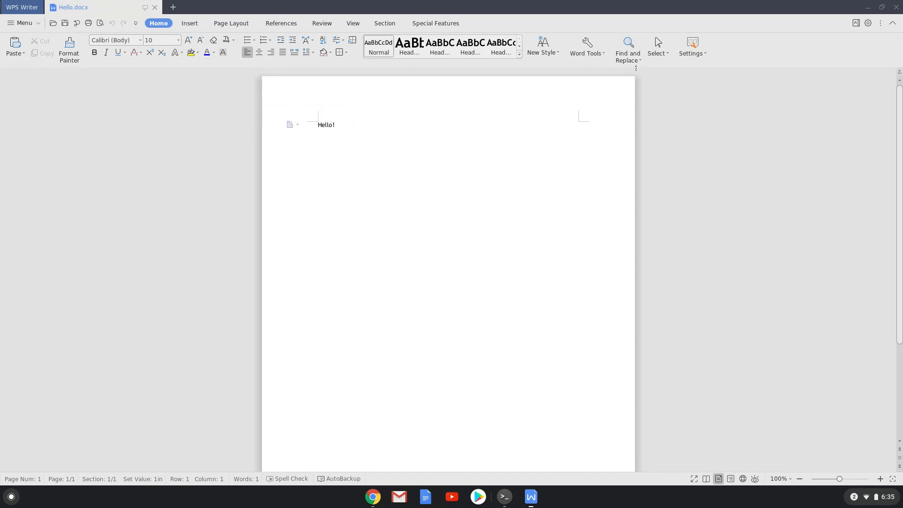
- Untick Follow system locale, choose Portuguese (Portugal) as the WPS language, and confirm
left_click(856, 23)
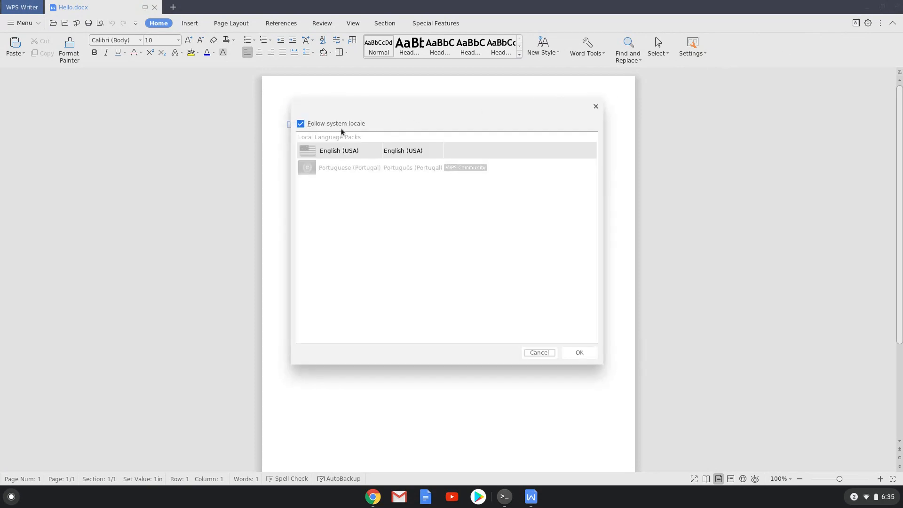
left_click(300, 124)
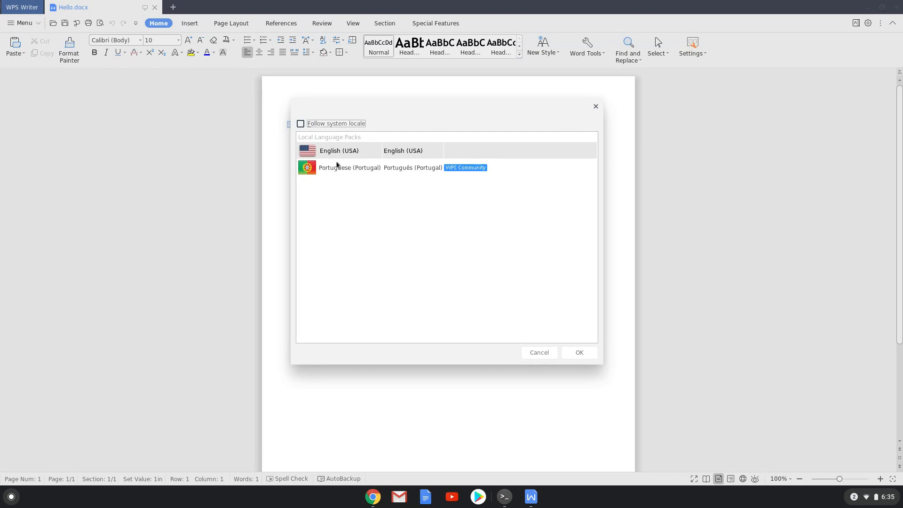
left_click(349, 167)
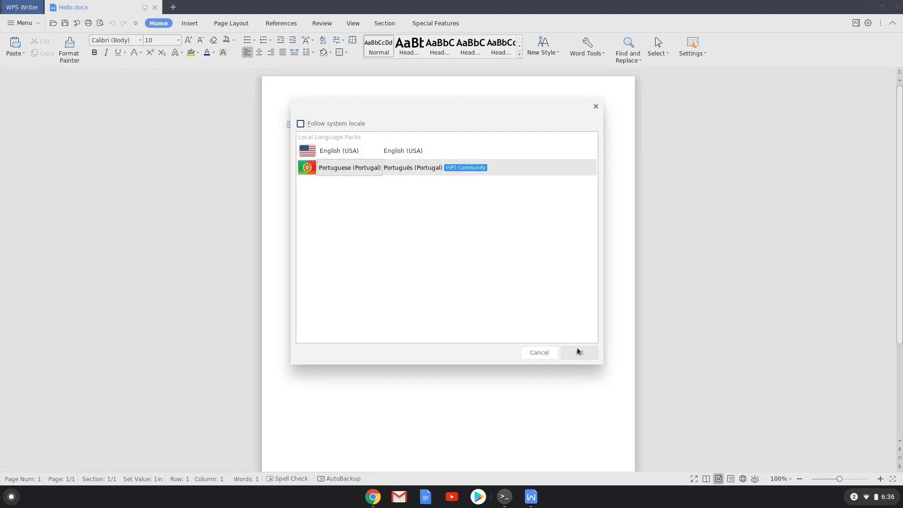
left_click(579, 352)
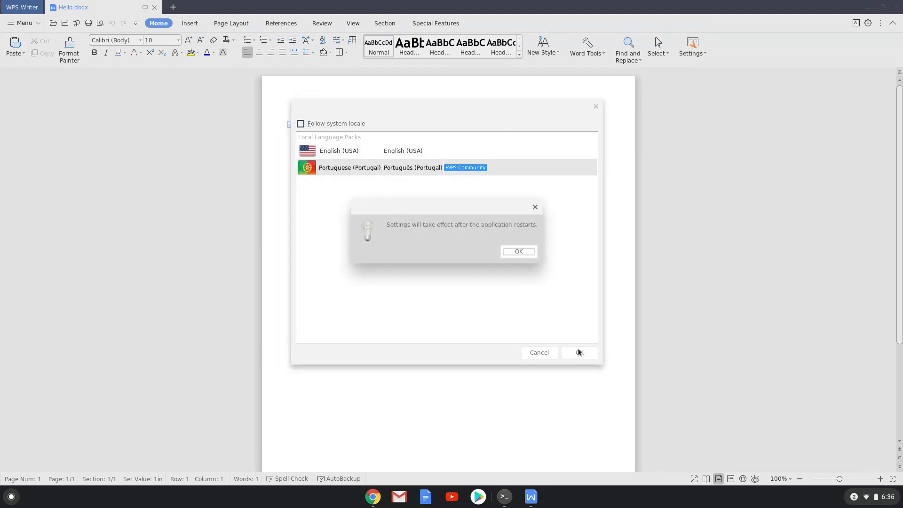